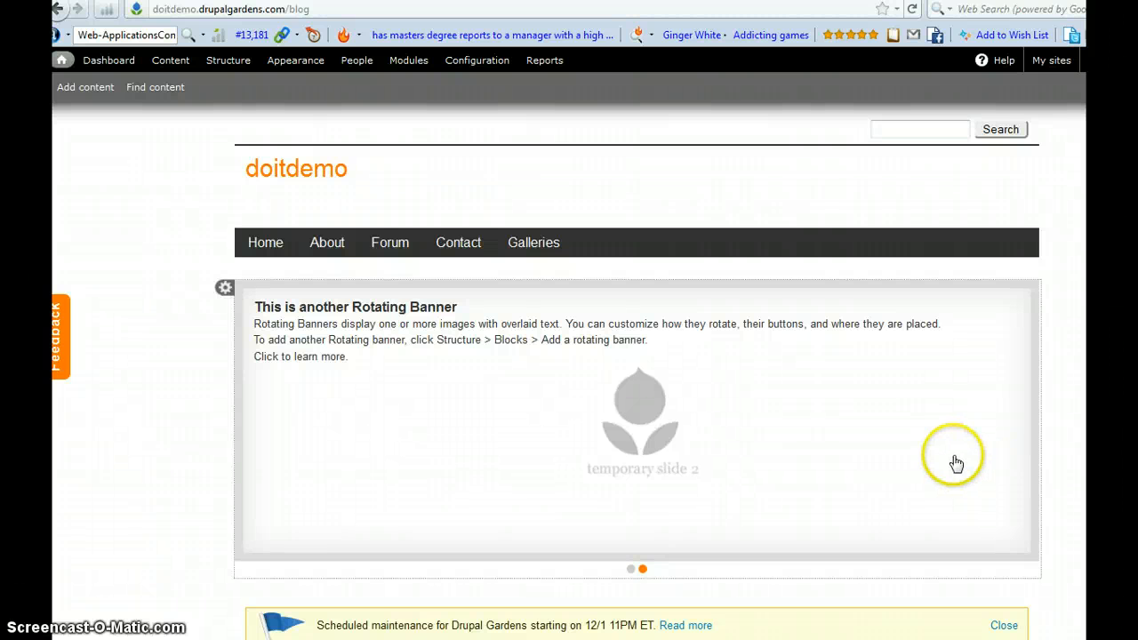
mouse_move(955, 459)
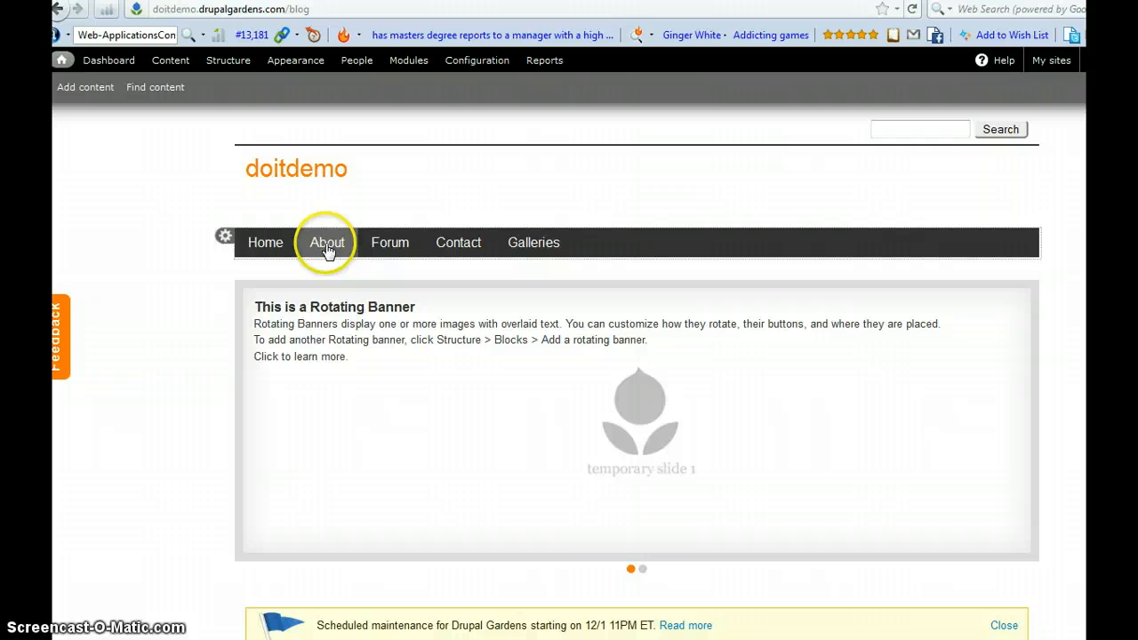
mouse_move(594, 265)
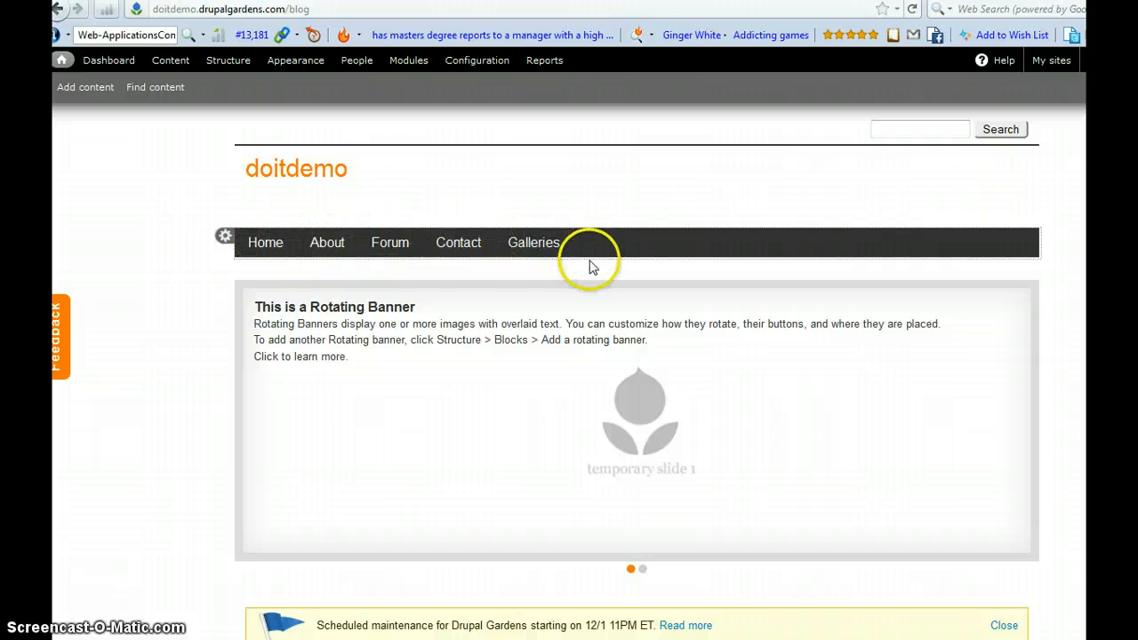
Go to the Structure administration page and into the Menus section.
click(644, 569)
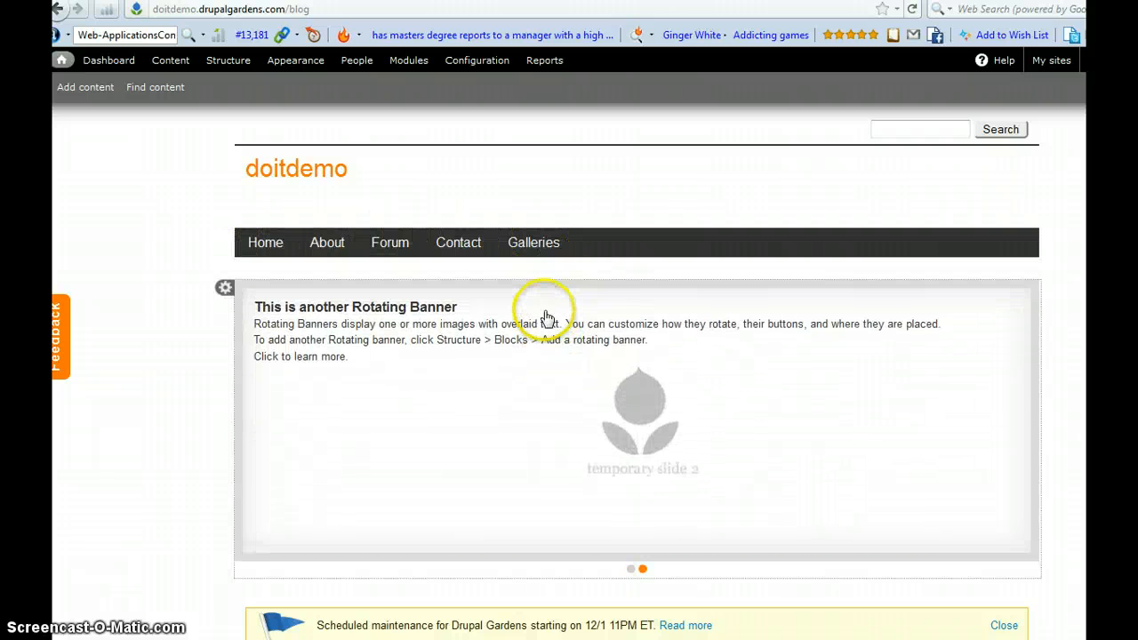
mouse_move(299, 289)
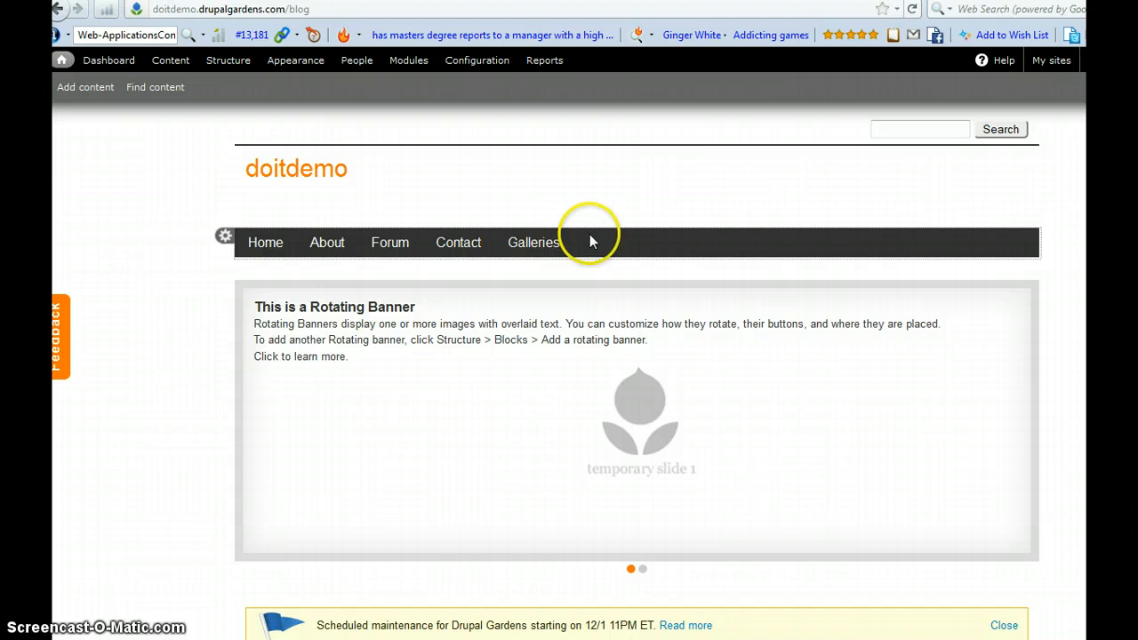
mouse_move(594, 252)
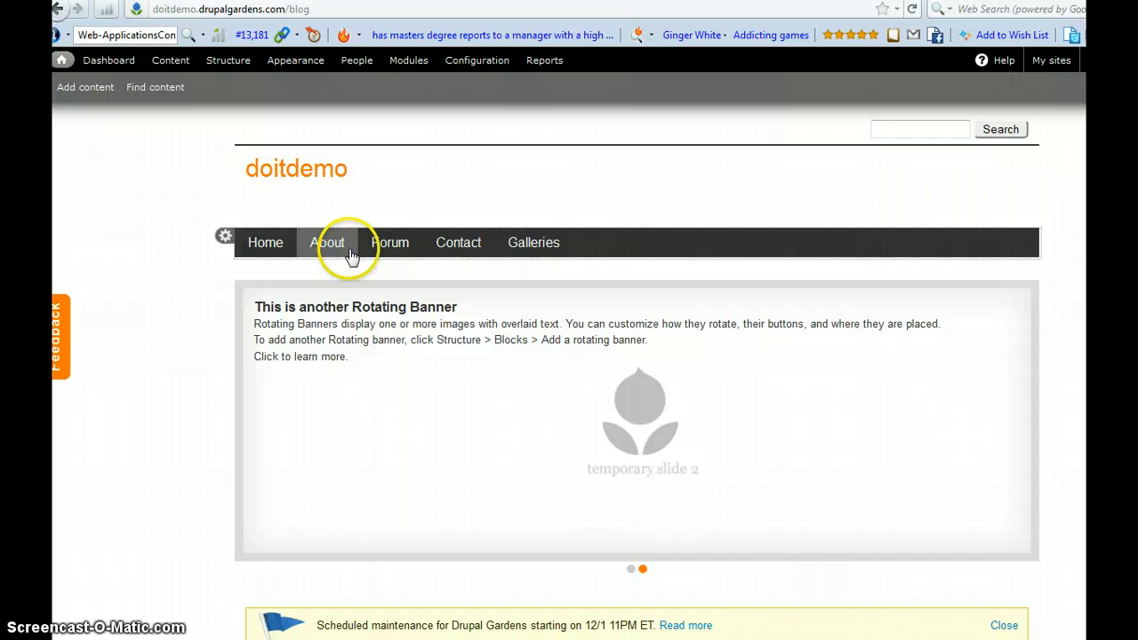
mouse_move(631, 245)
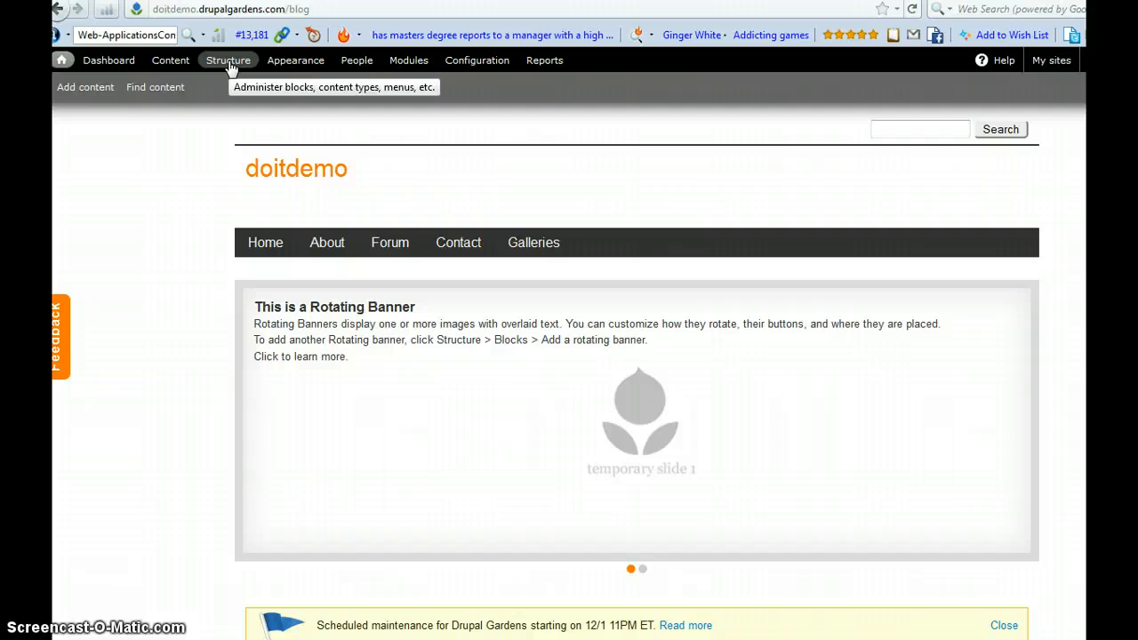
click(227, 60)
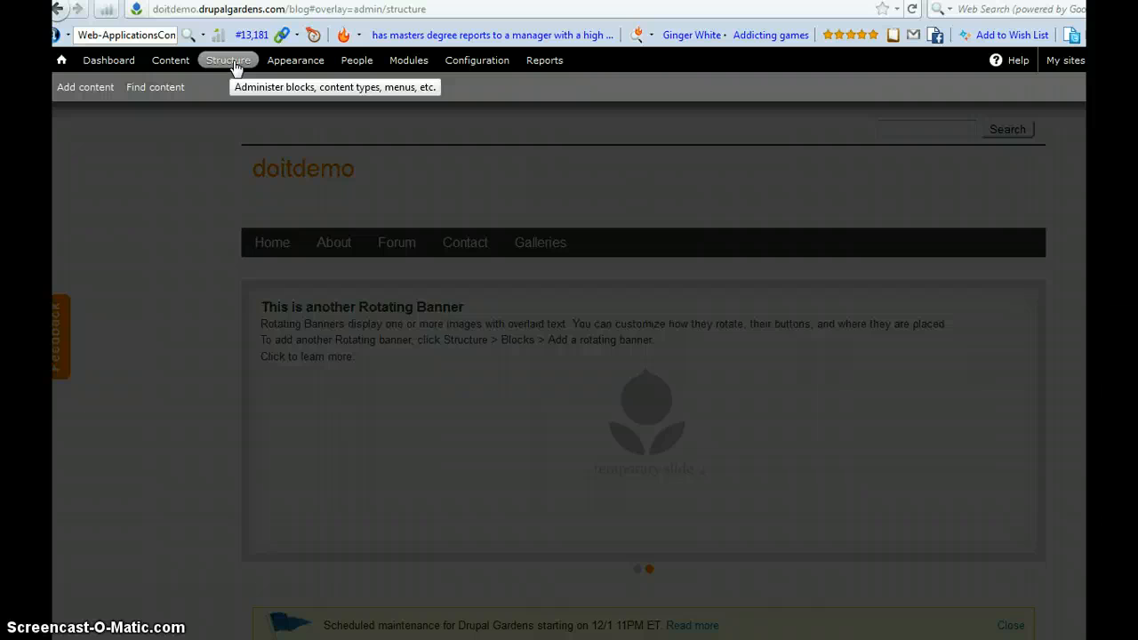
click(227, 61)
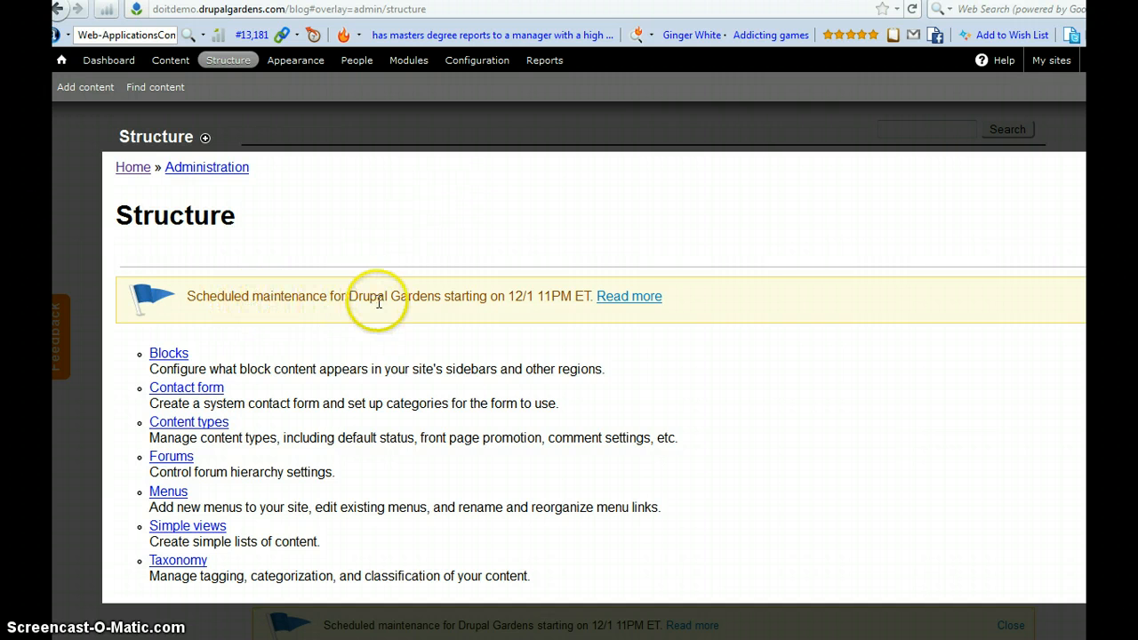
mouse_move(481, 302)
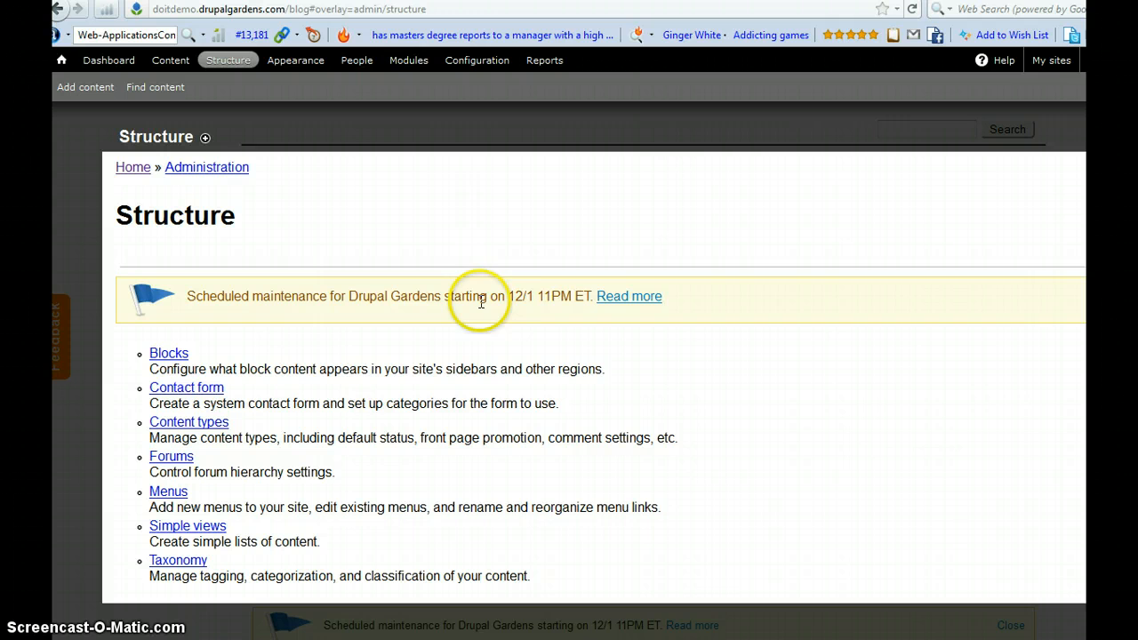
mouse_move(565, 301)
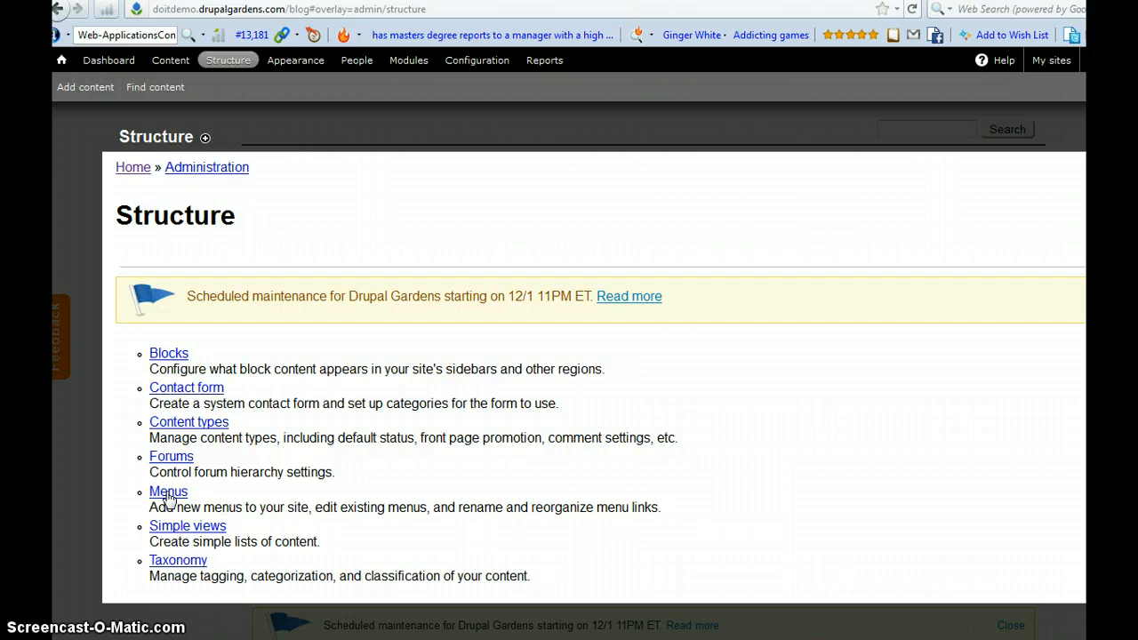
click(167, 491)
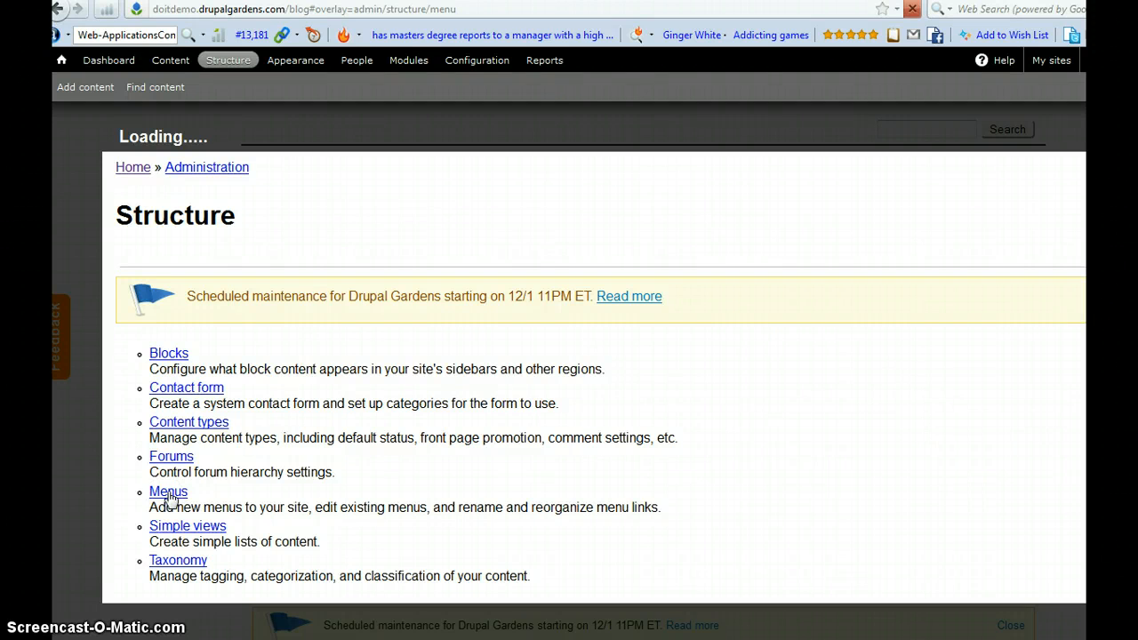
Start adding a new link from the Main menu row of the Menus list.
click(167, 491)
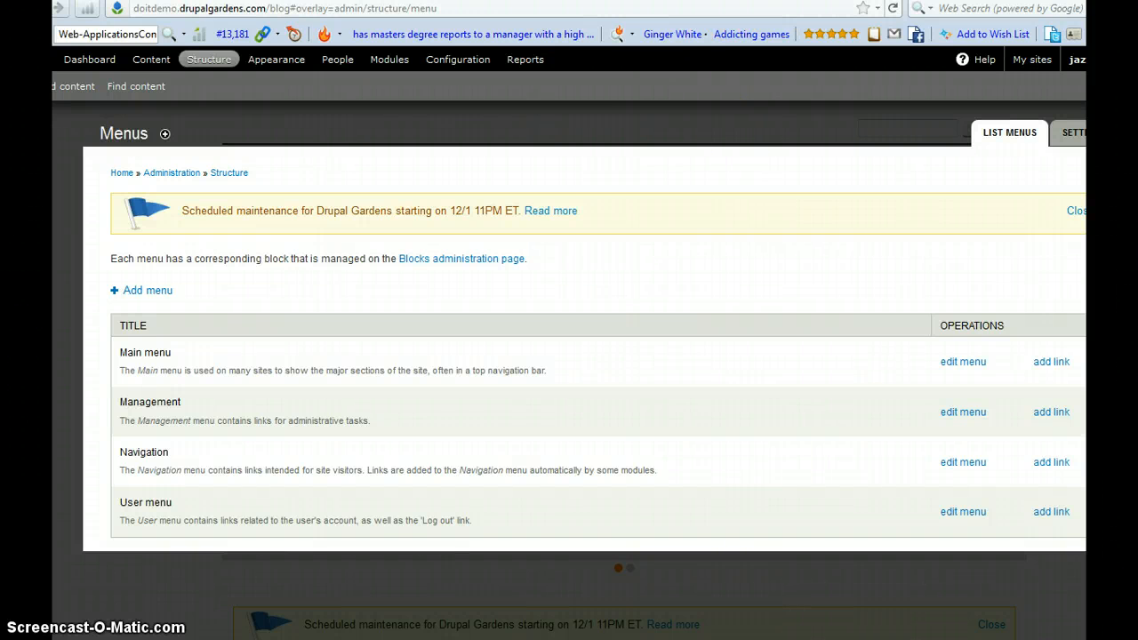
mouse_move(964, 361)
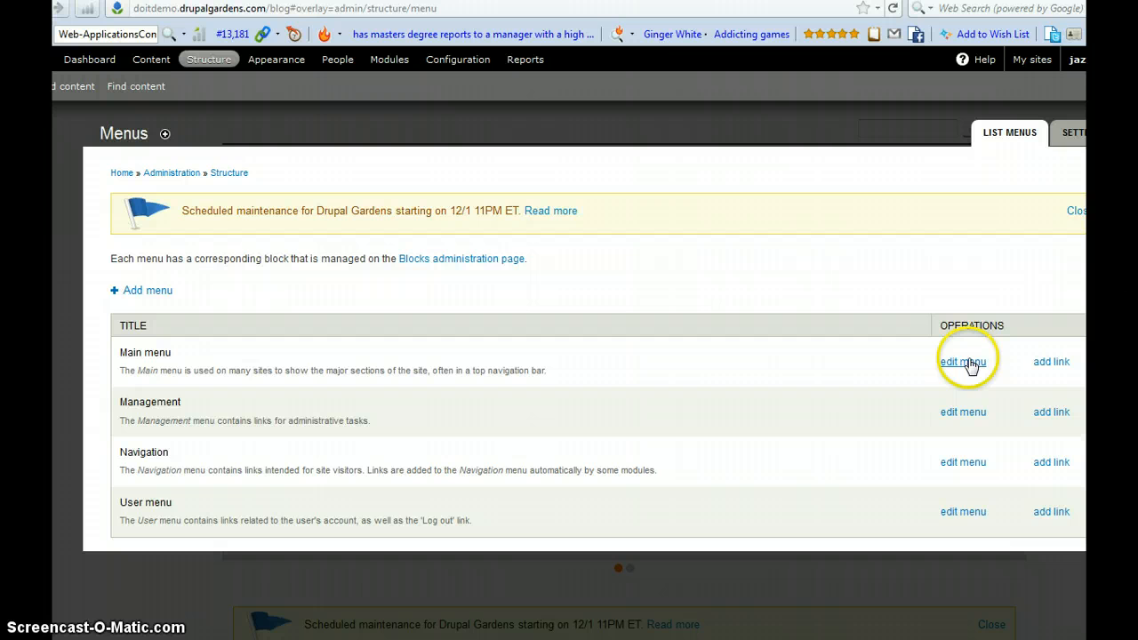
mouse_move(1051, 363)
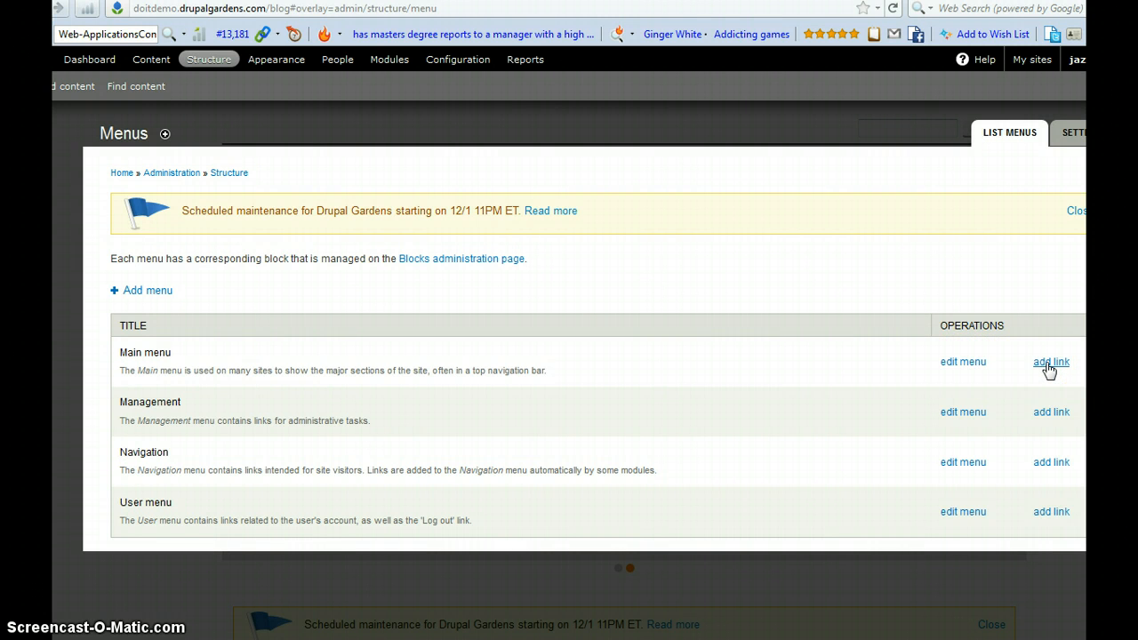
click(1051, 363)
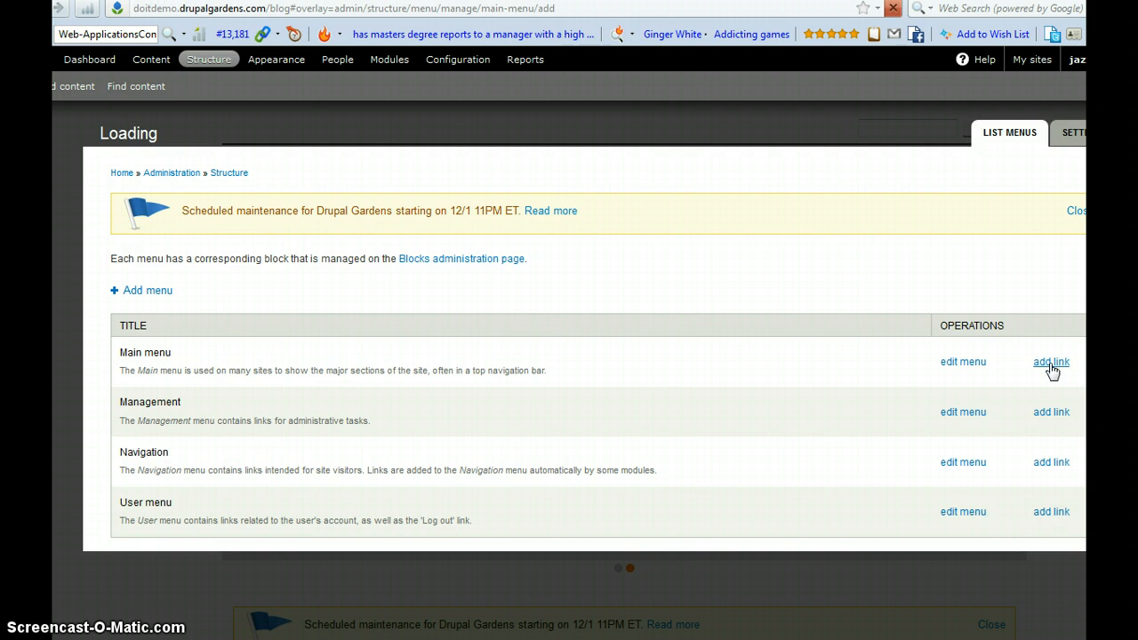
Enter the link title Services and the path <front>.
click(1051, 362)
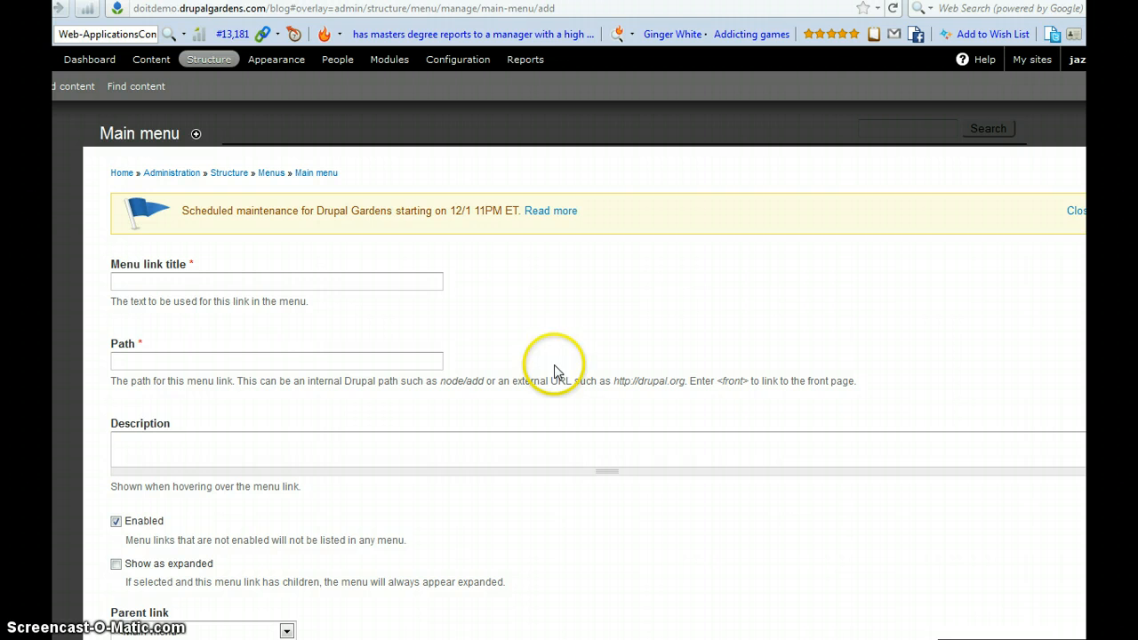
click(258, 281)
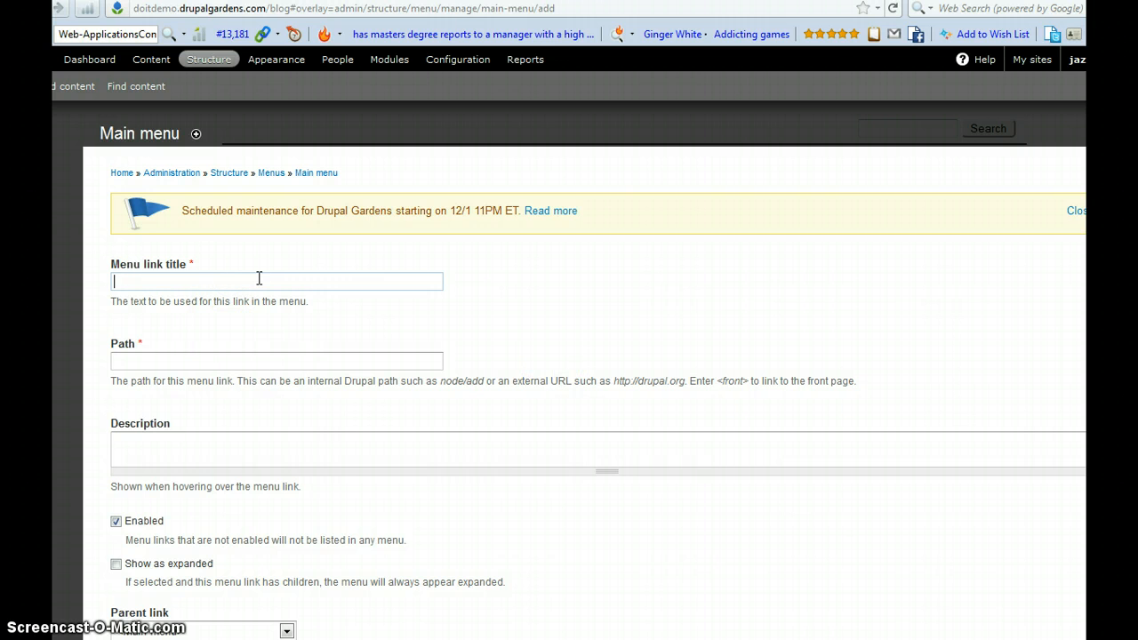
text(Services)
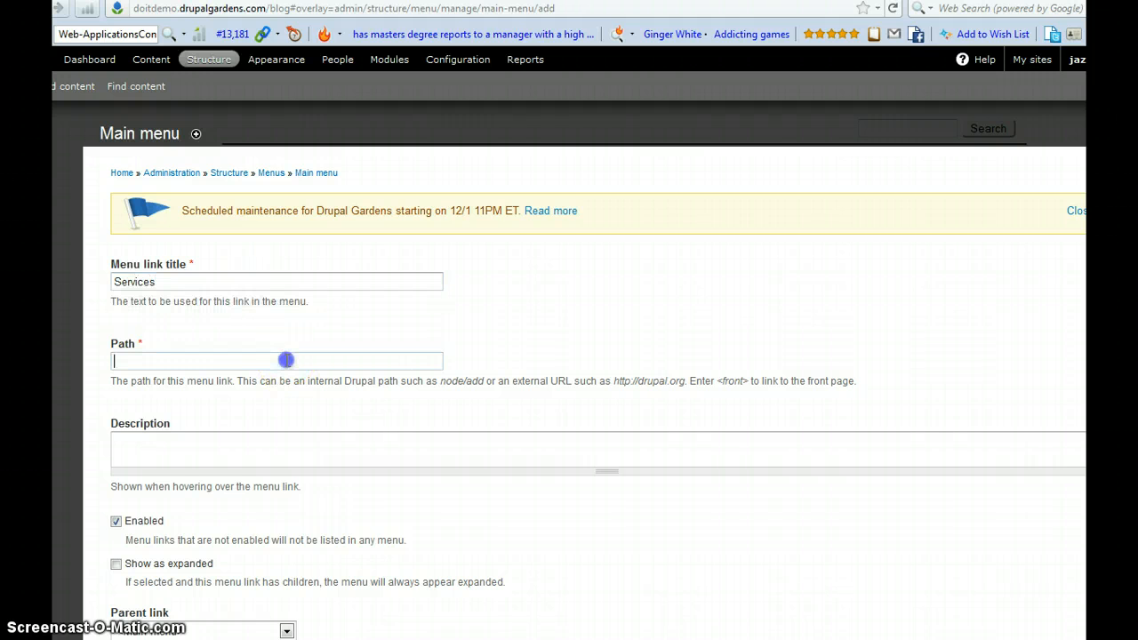
mouse_move(124, 377)
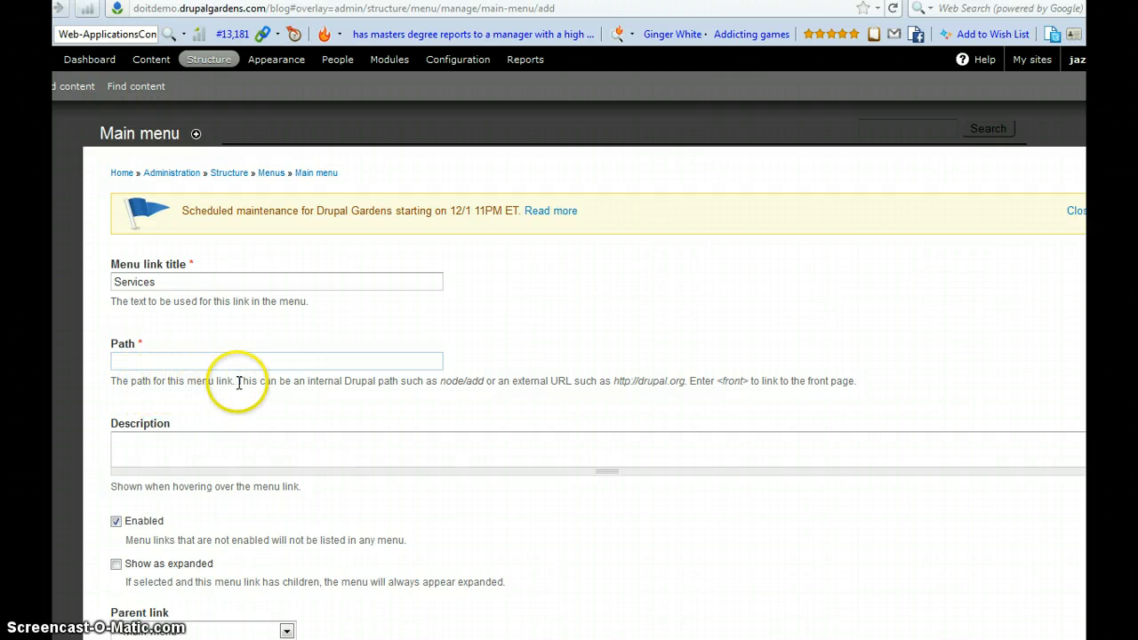
mouse_move(387, 384)
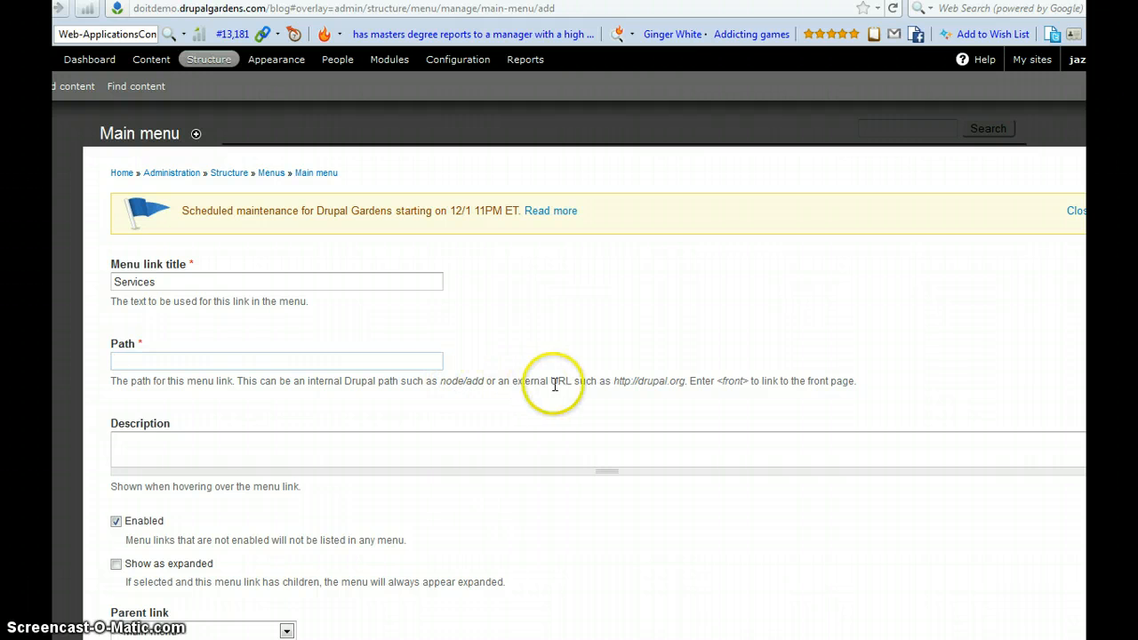
mouse_move(228, 381)
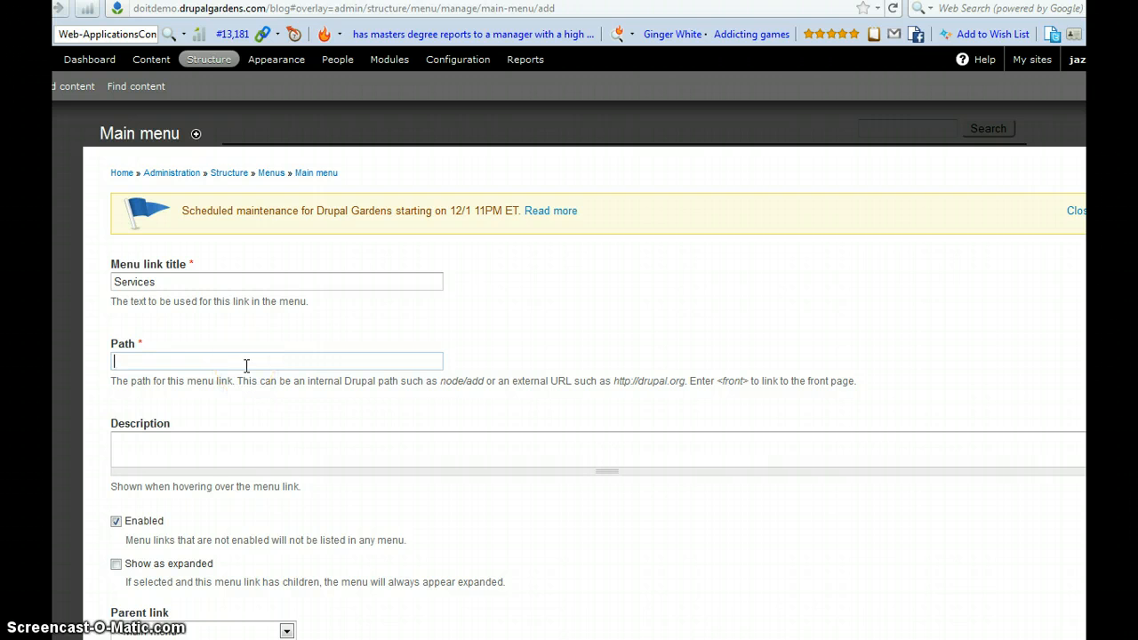
text(<front>)
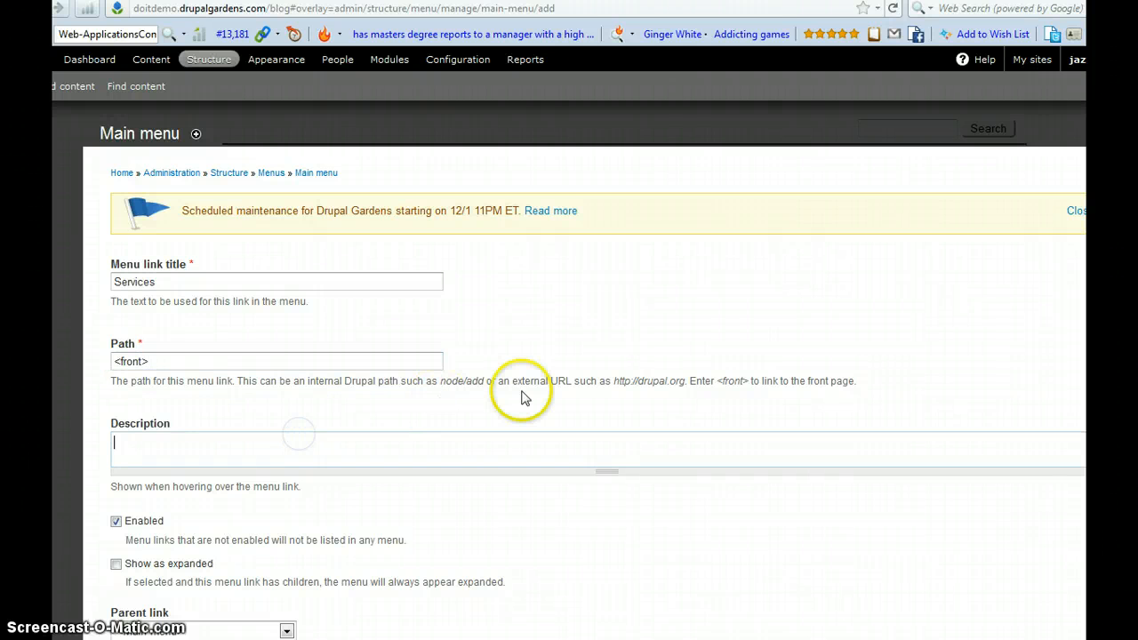
Describe the link as 'Add services here!' and keep <Main menu> as its parent.
text(A)
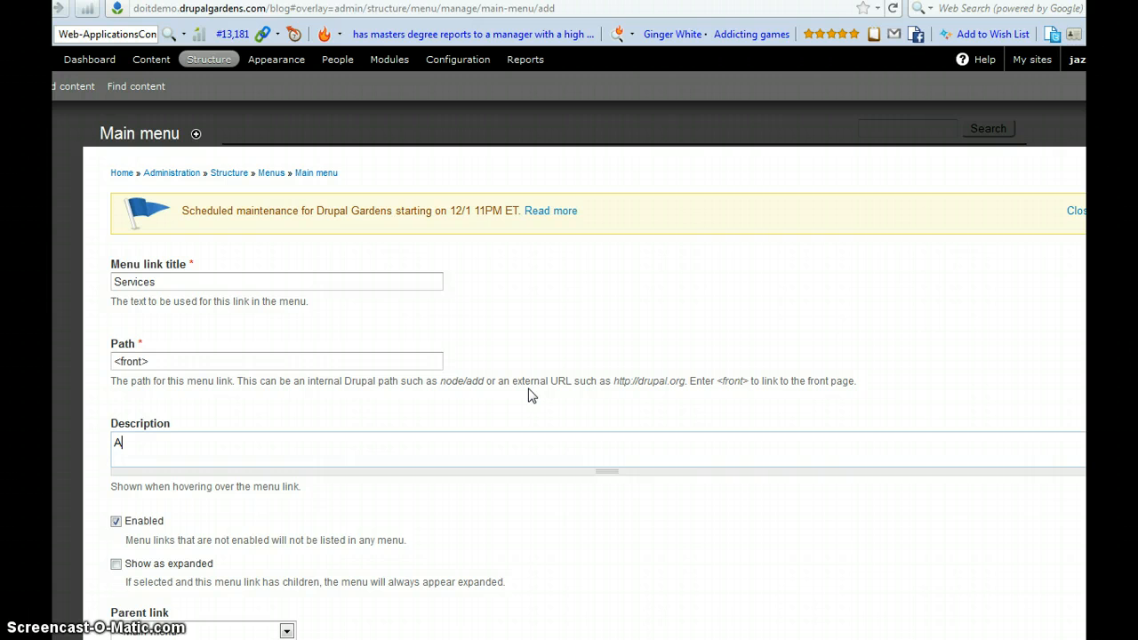
text(dd ser)
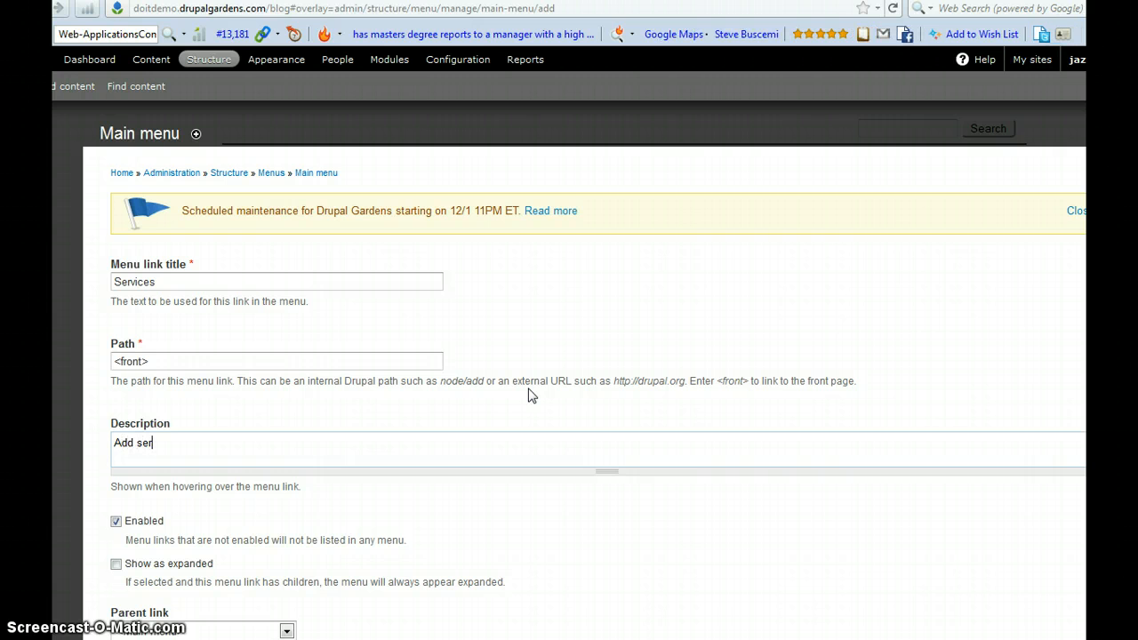
text(vices)
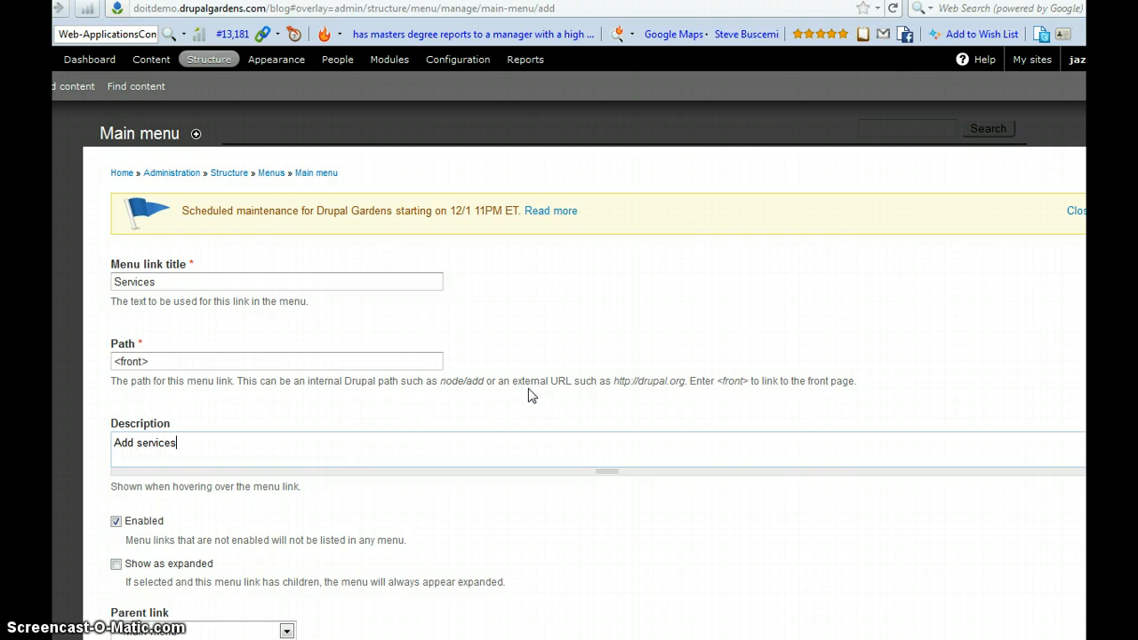
text(here!)
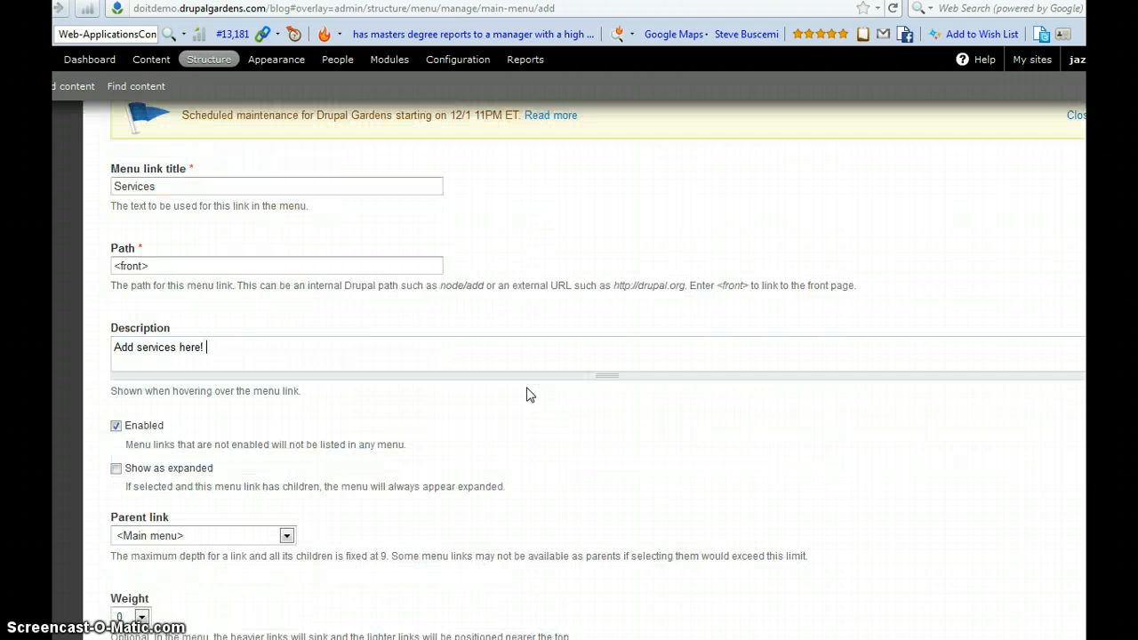
click(287, 536)
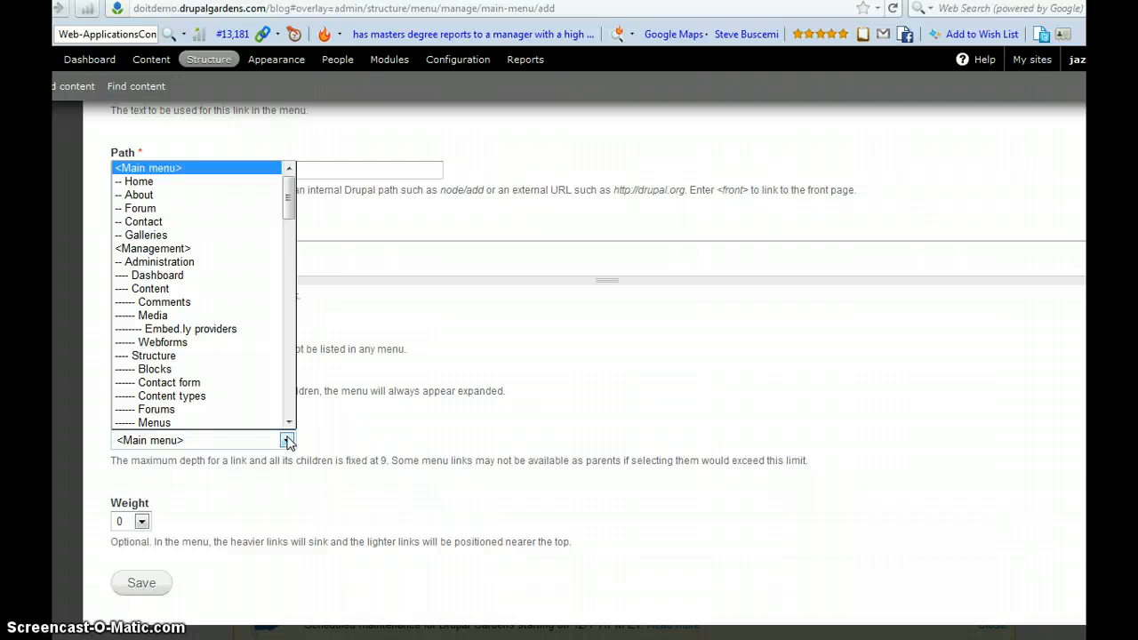
click(153, 249)
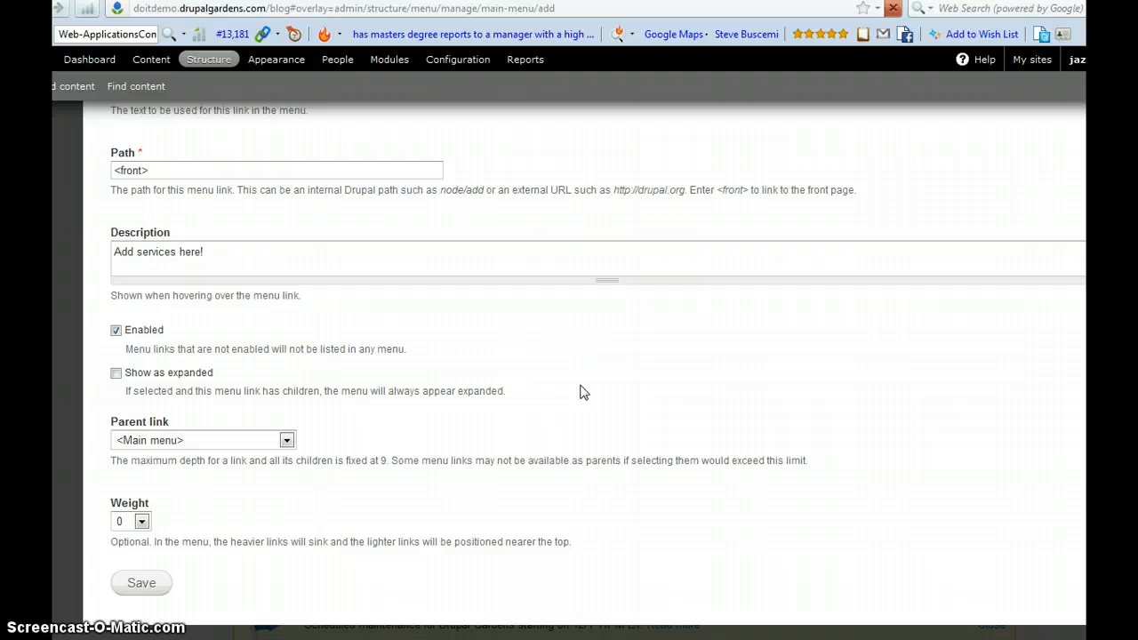
Save the Services link, drag Galleries above Services and save the new order.
click(142, 584)
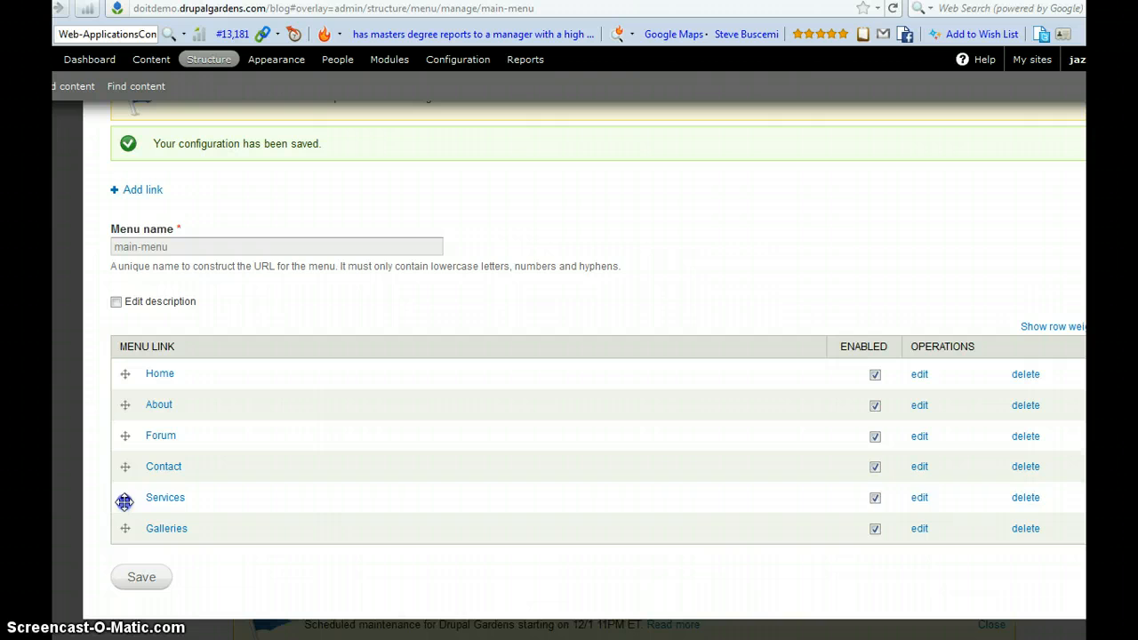
drag(124, 498, 125, 542)
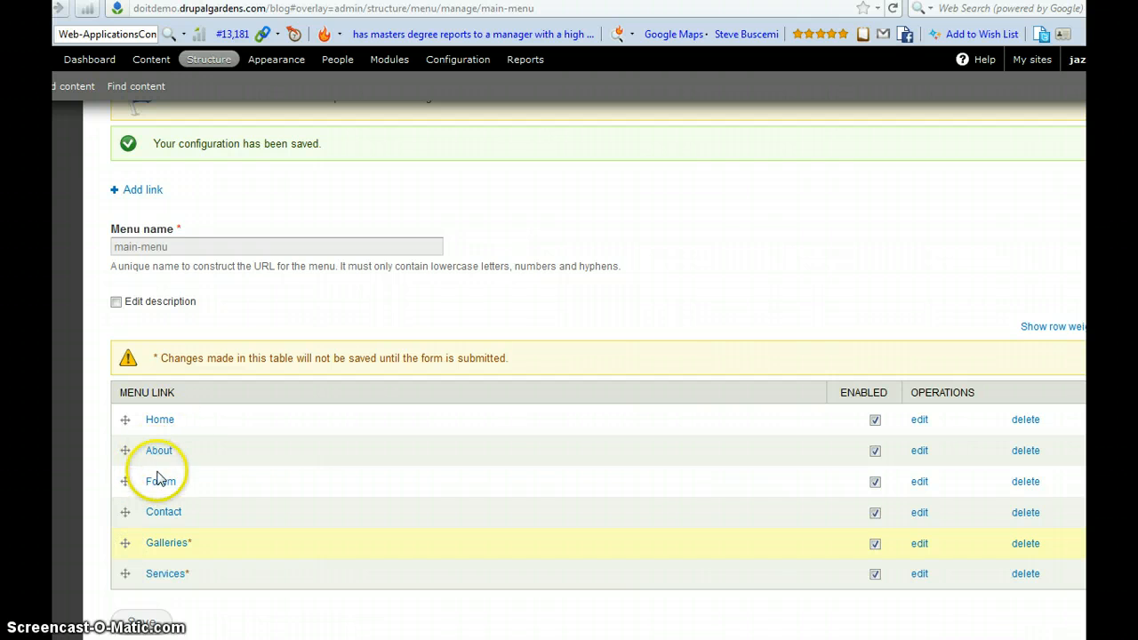
mouse_move(166, 573)
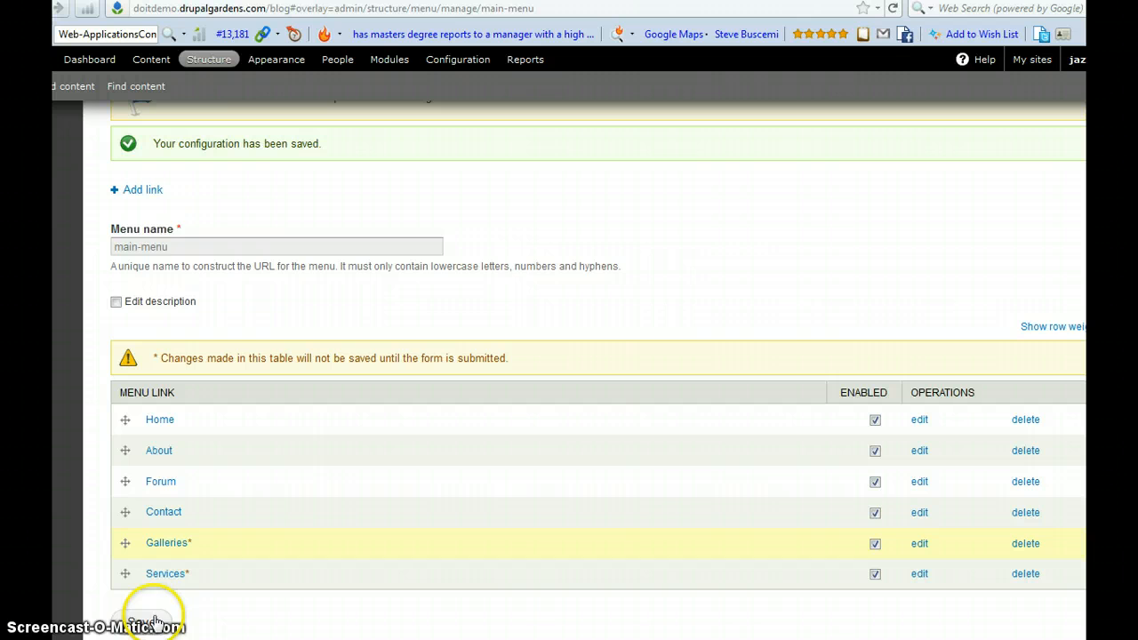
click(146, 619)
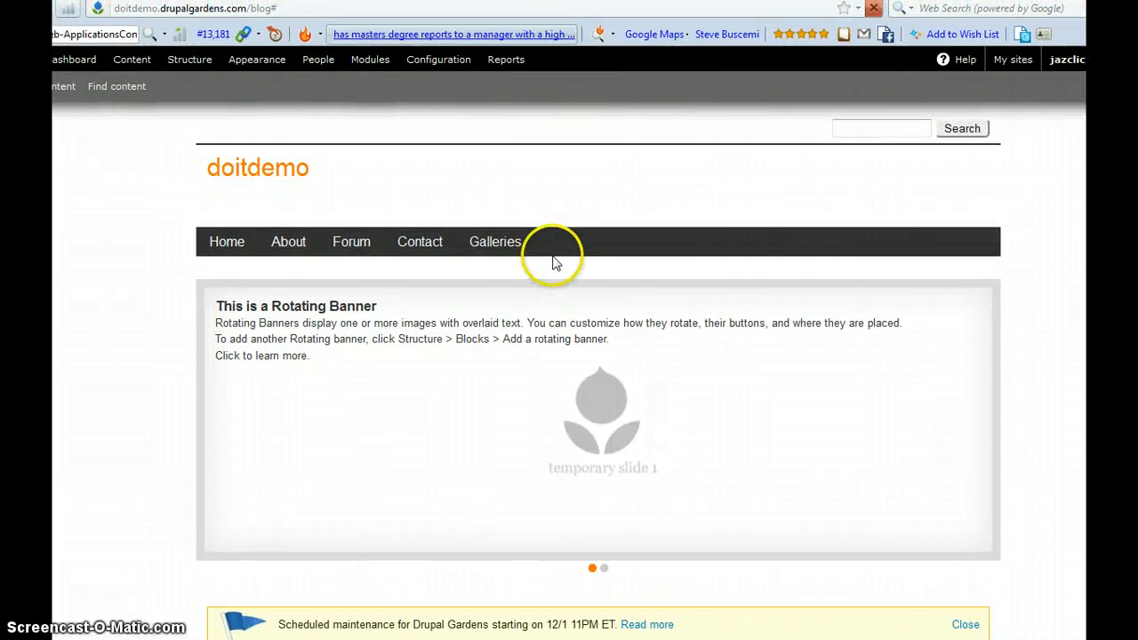
mouse_move(573, 263)
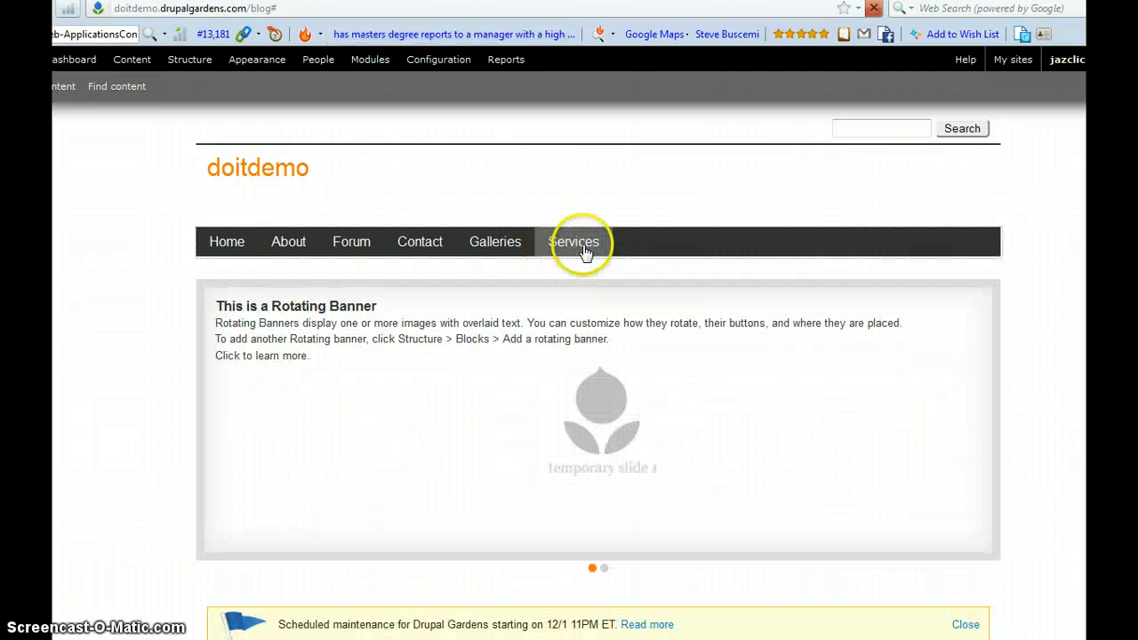
mouse_move(420, 242)
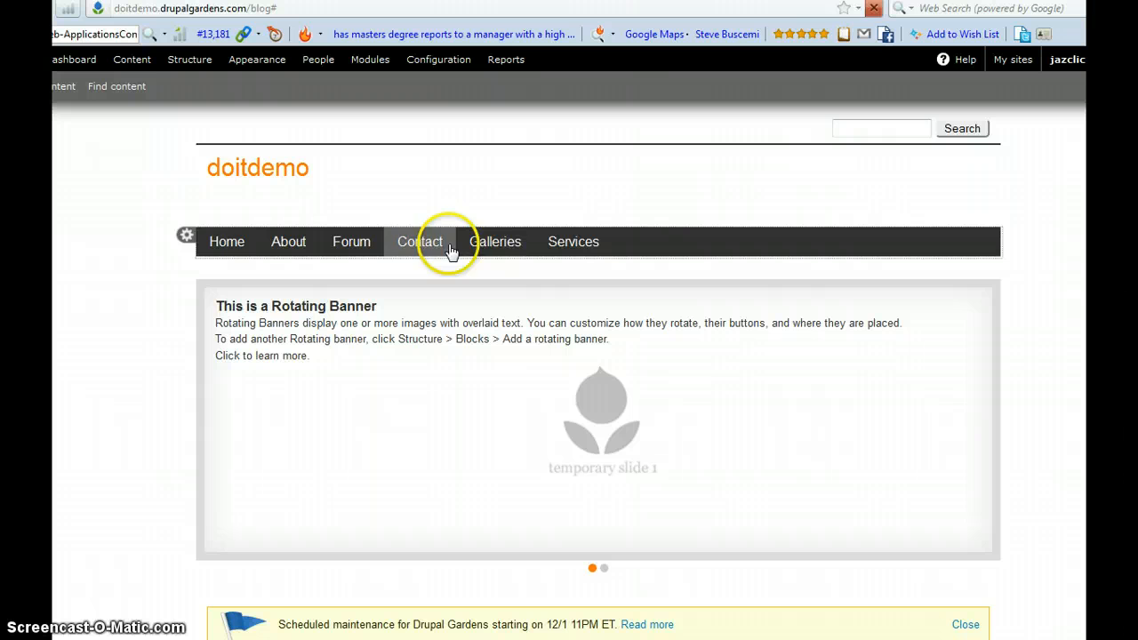
mouse_move(573, 242)
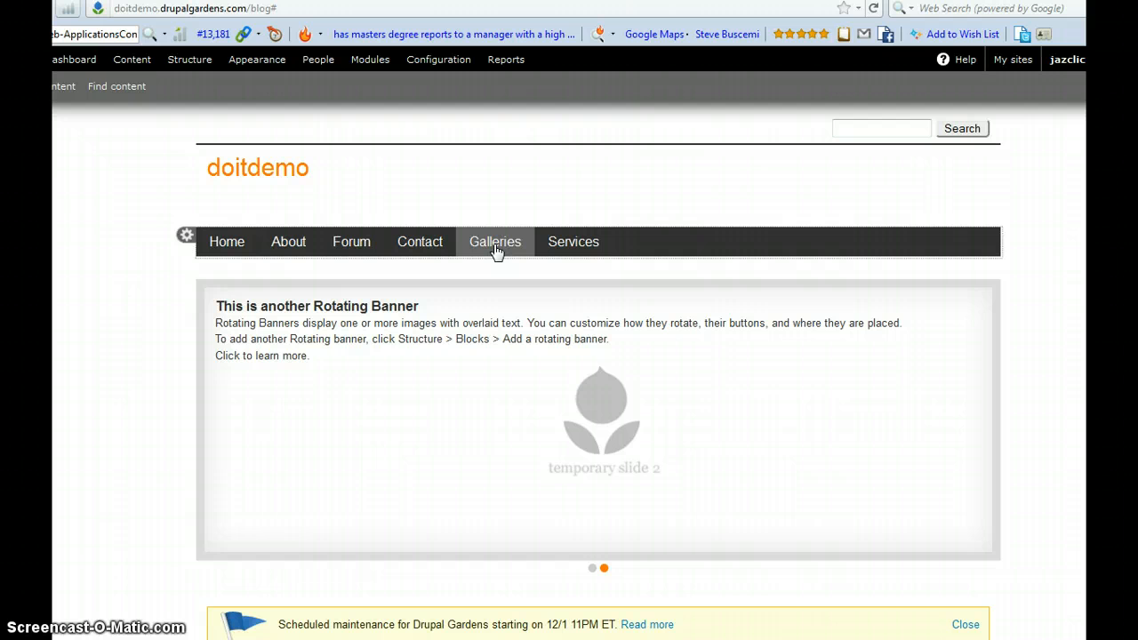
mouse_move(500, 257)
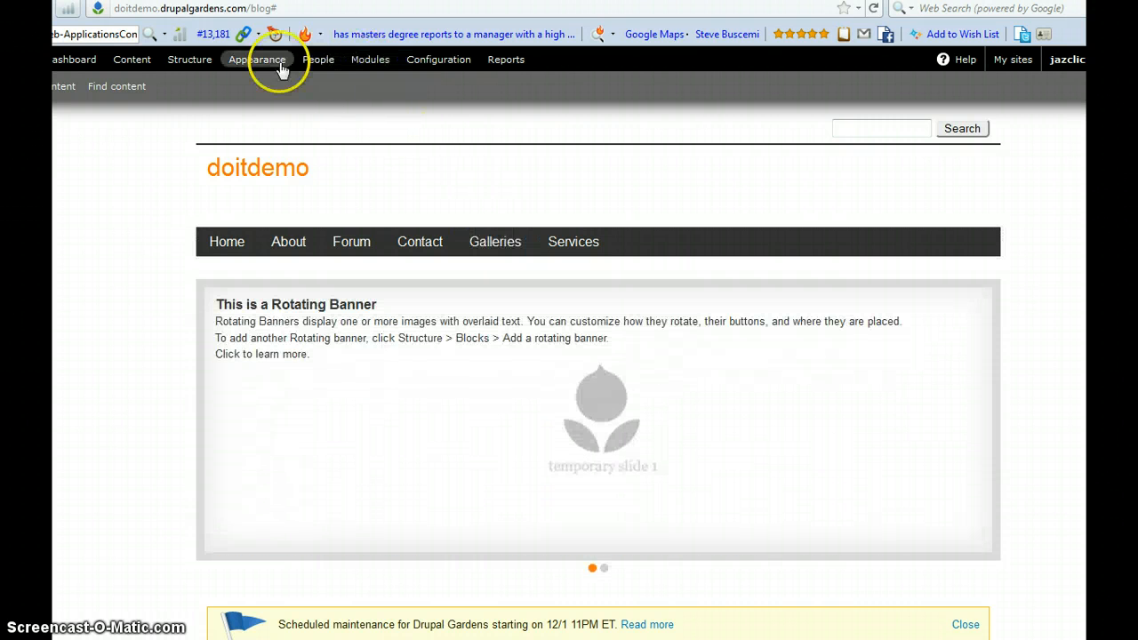
mouse_move(495, 242)
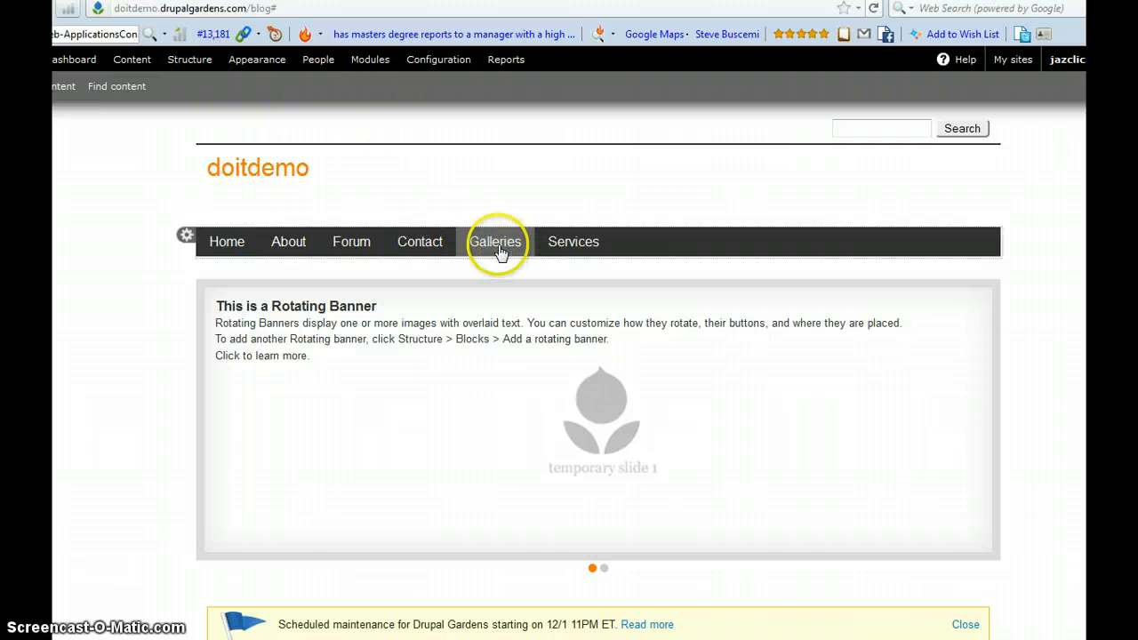
mouse_move(228, 247)
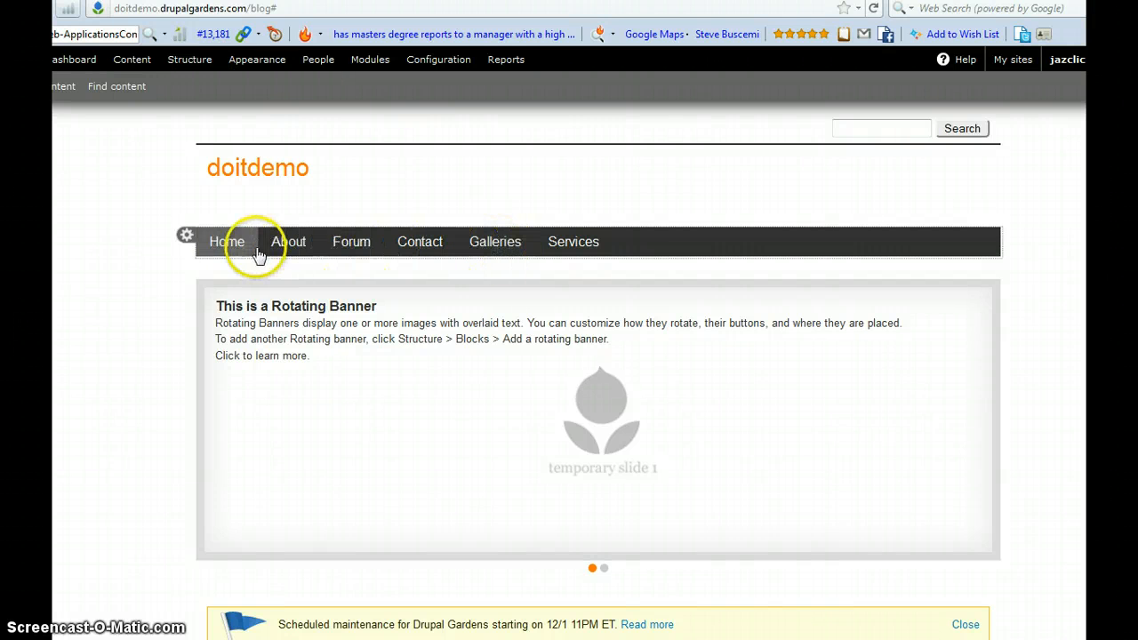
mouse_move(495, 242)
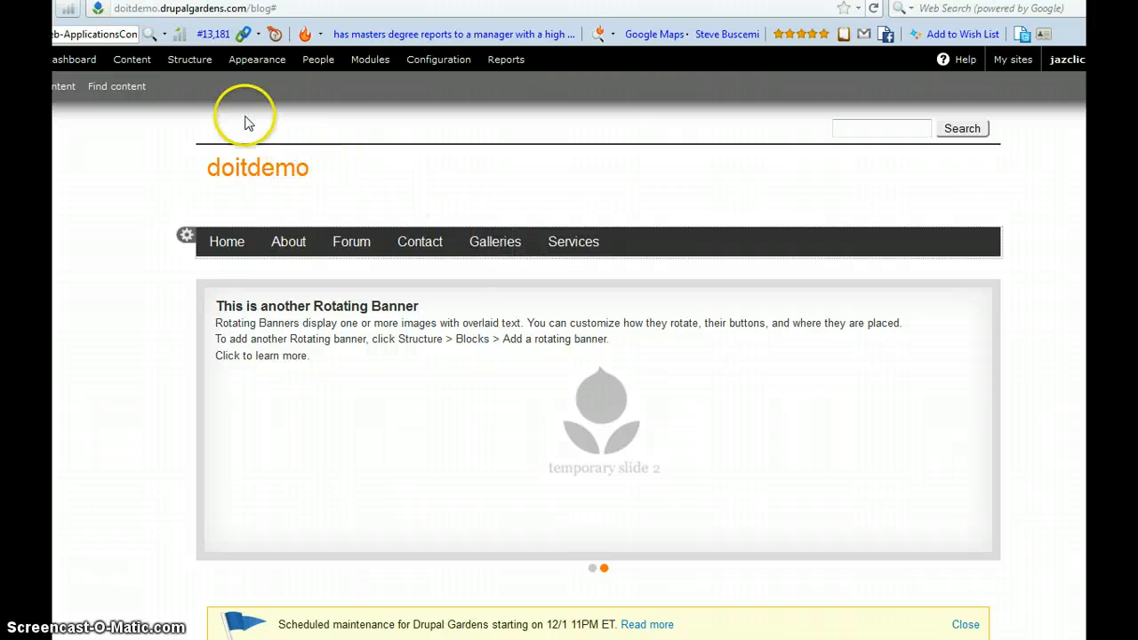
Go through Structure and Menus to the add-link form for the Main menu.
click(189, 60)
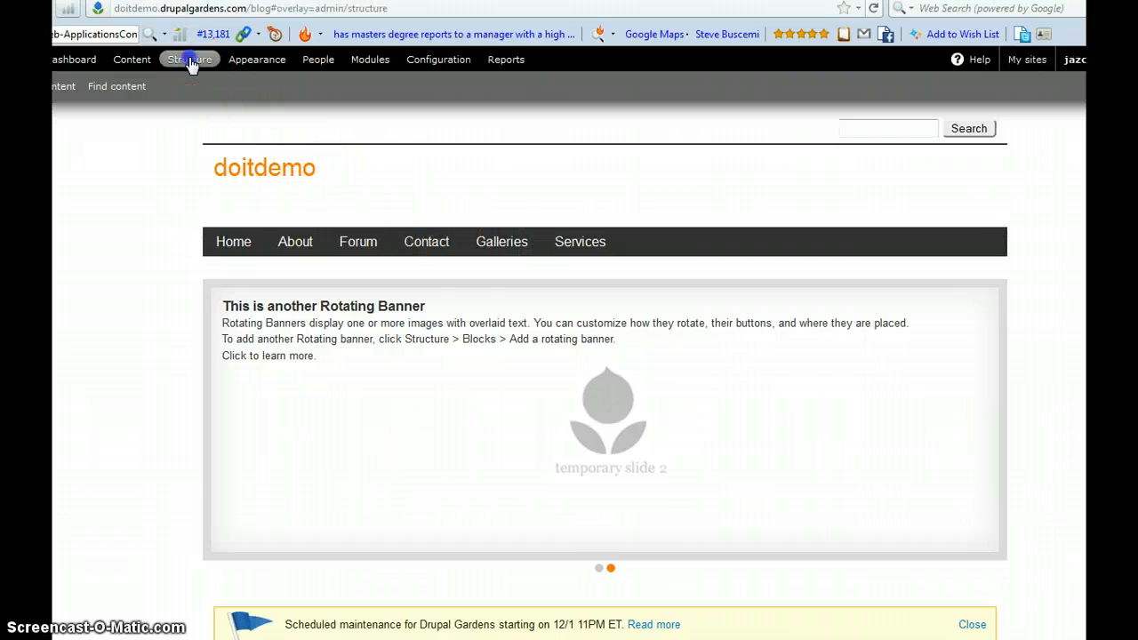
mouse_move(189, 59)
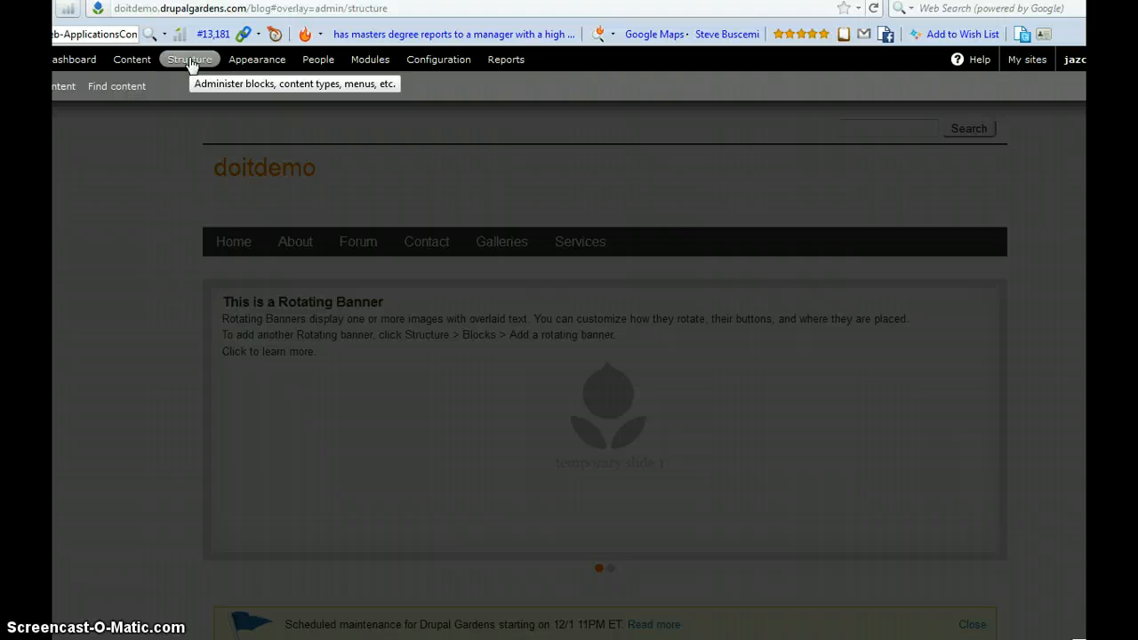
click(189, 59)
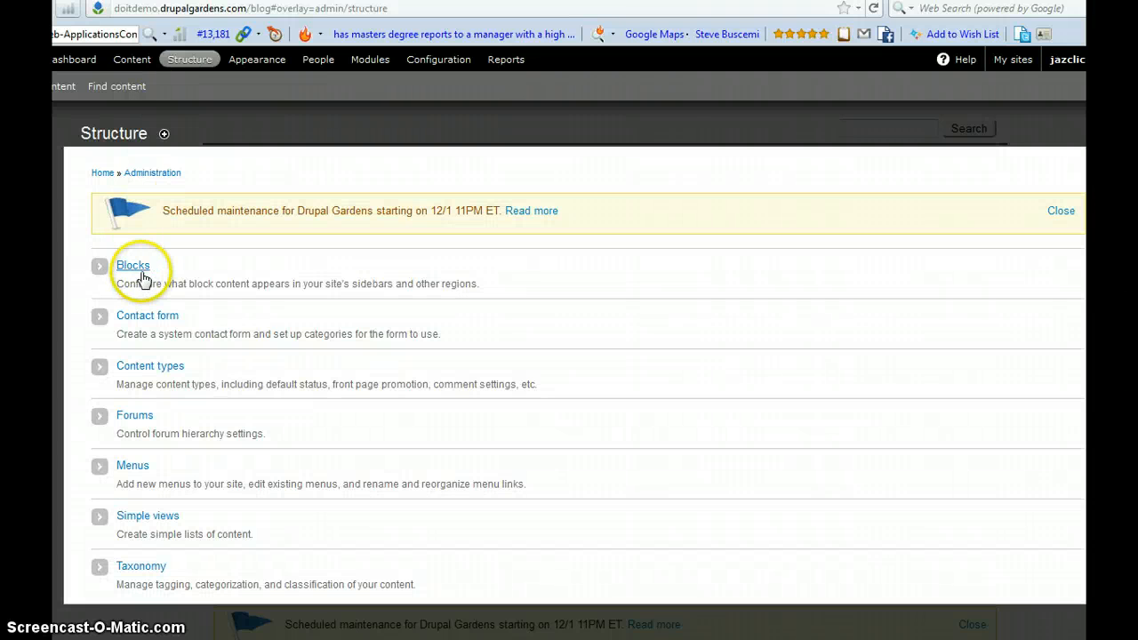
mouse_move(139, 473)
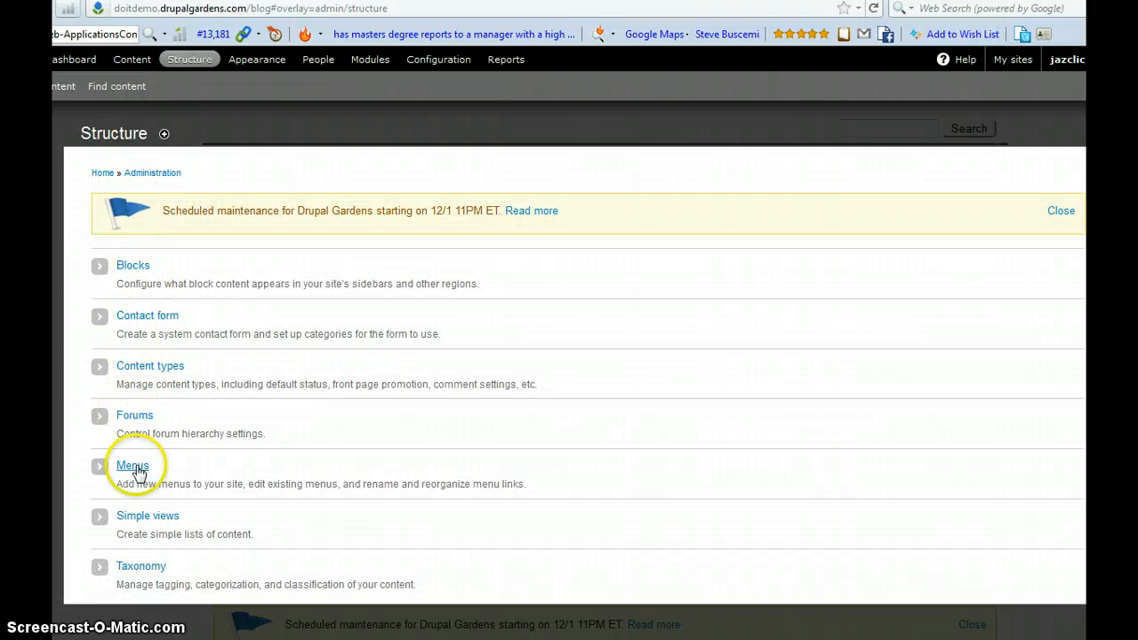
click(132, 466)
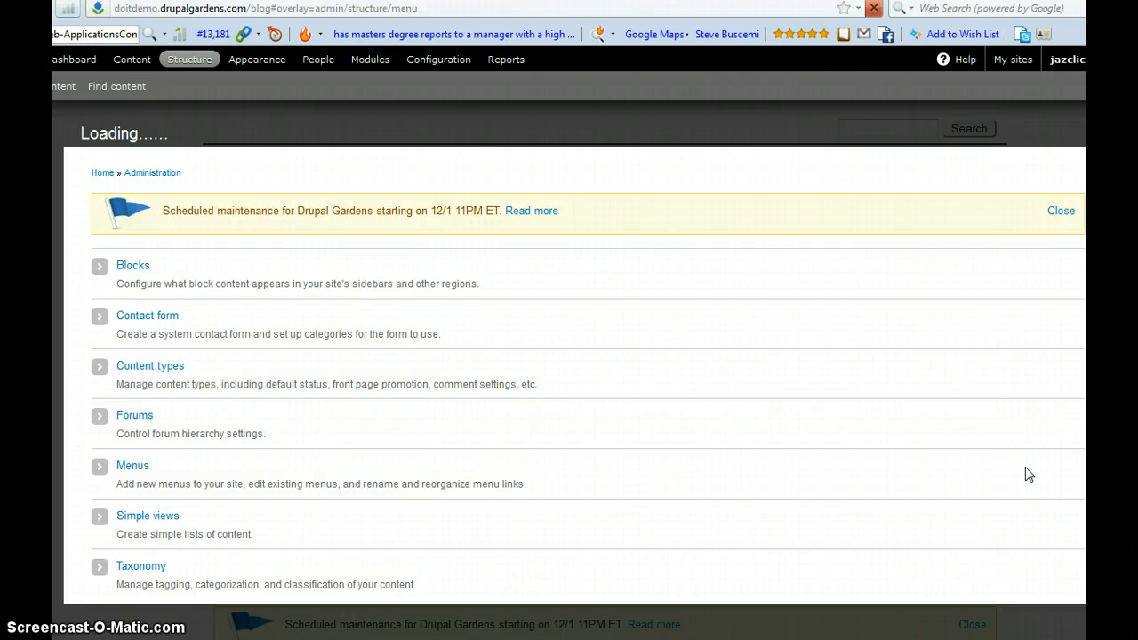
click(131, 466)
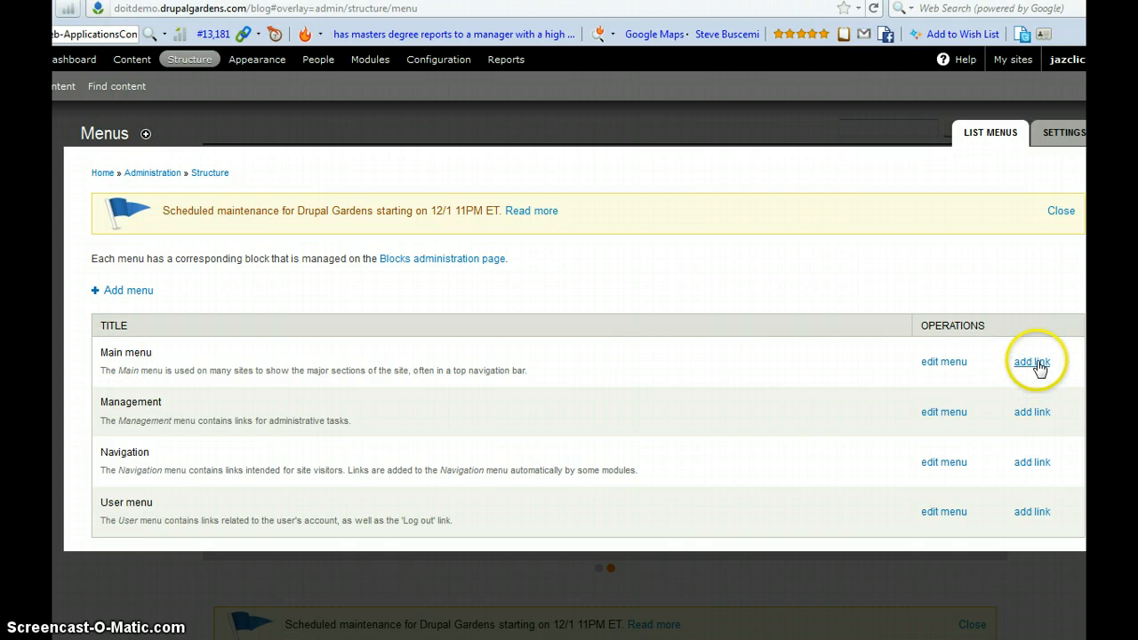
click(1032, 362)
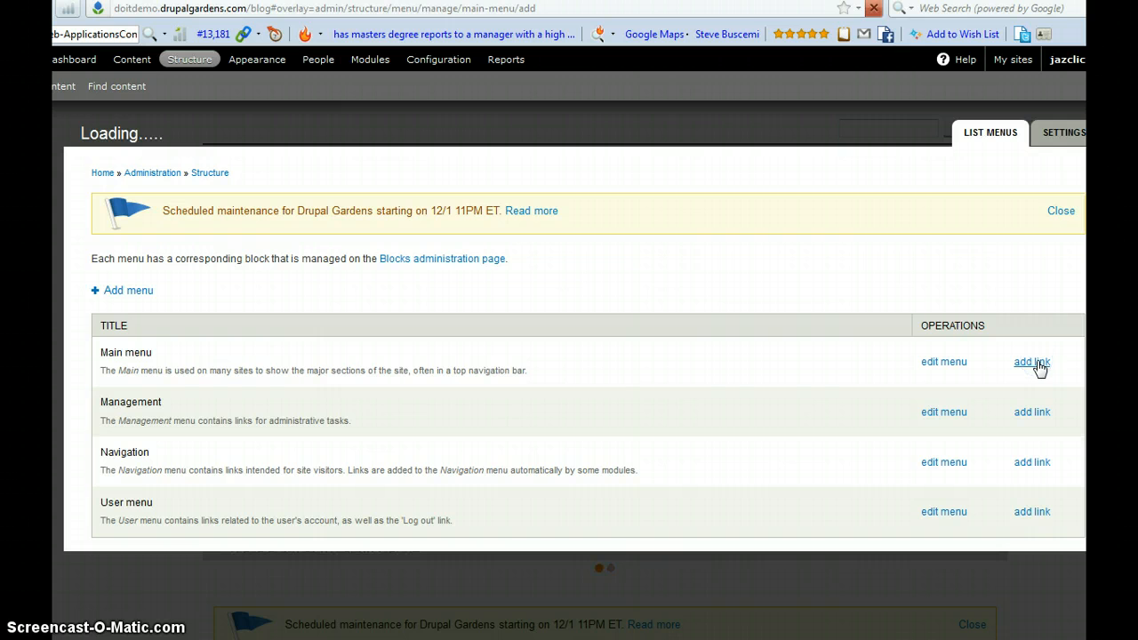
click(1032, 363)
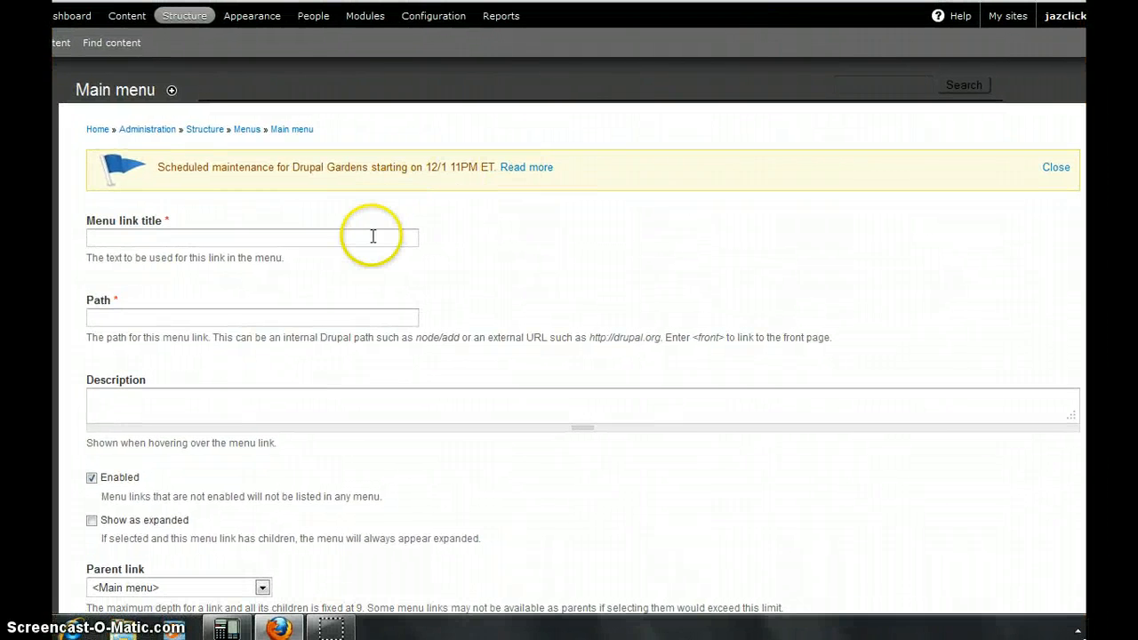
Create the Slideshow link to <front> described 'Click here to view slide show' and save it.
click(252, 238)
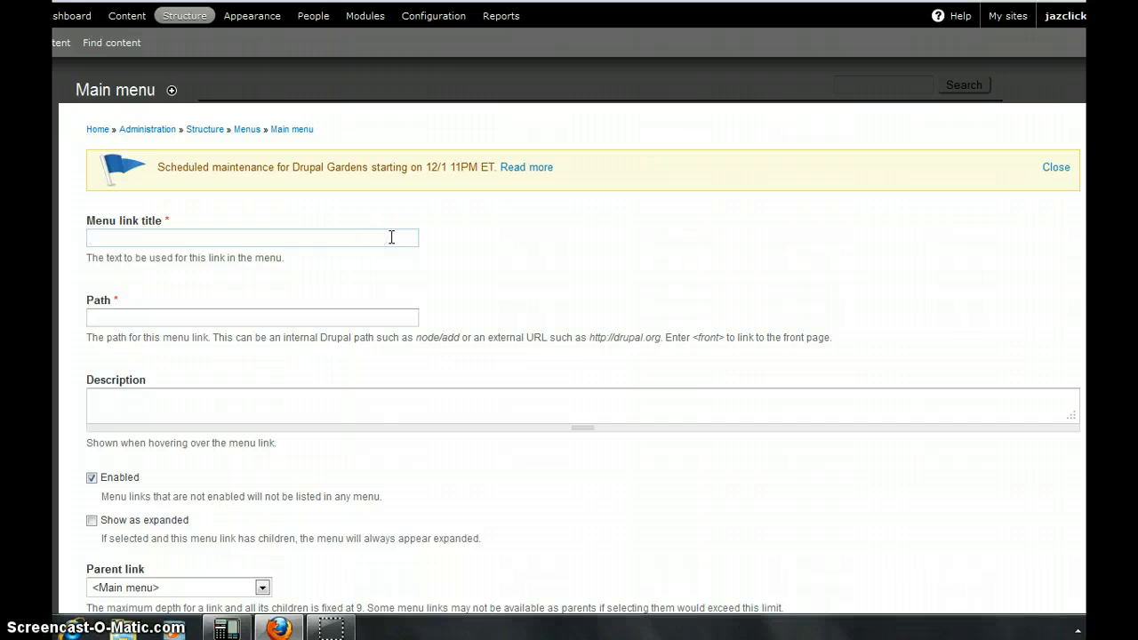
text(S)
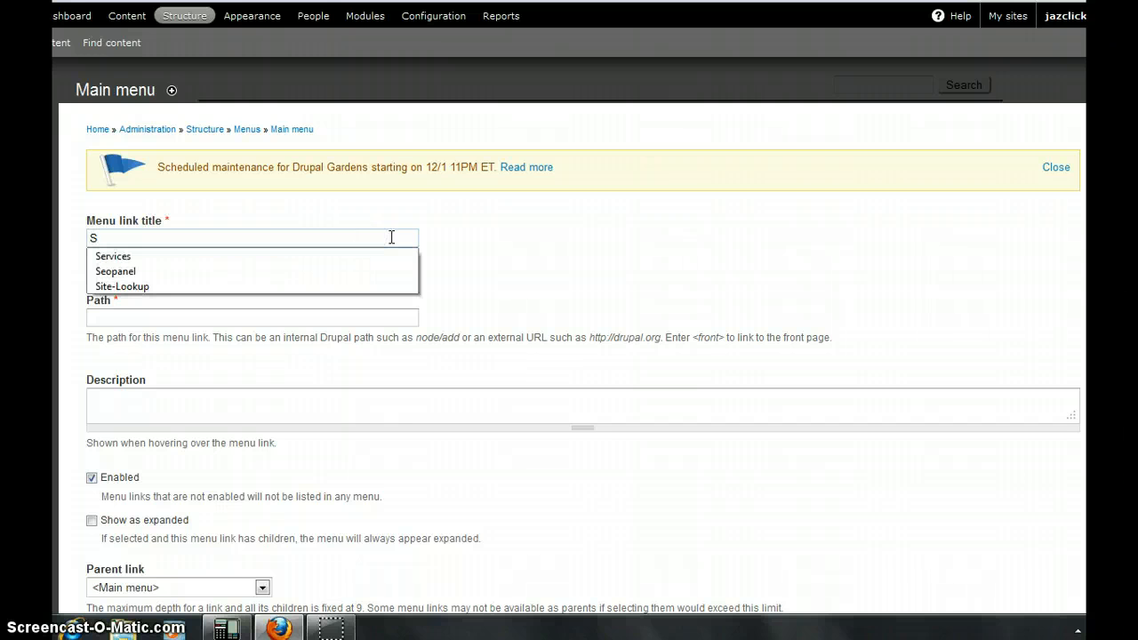
text(Slideshow)
click(253, 319)
text(<front>)
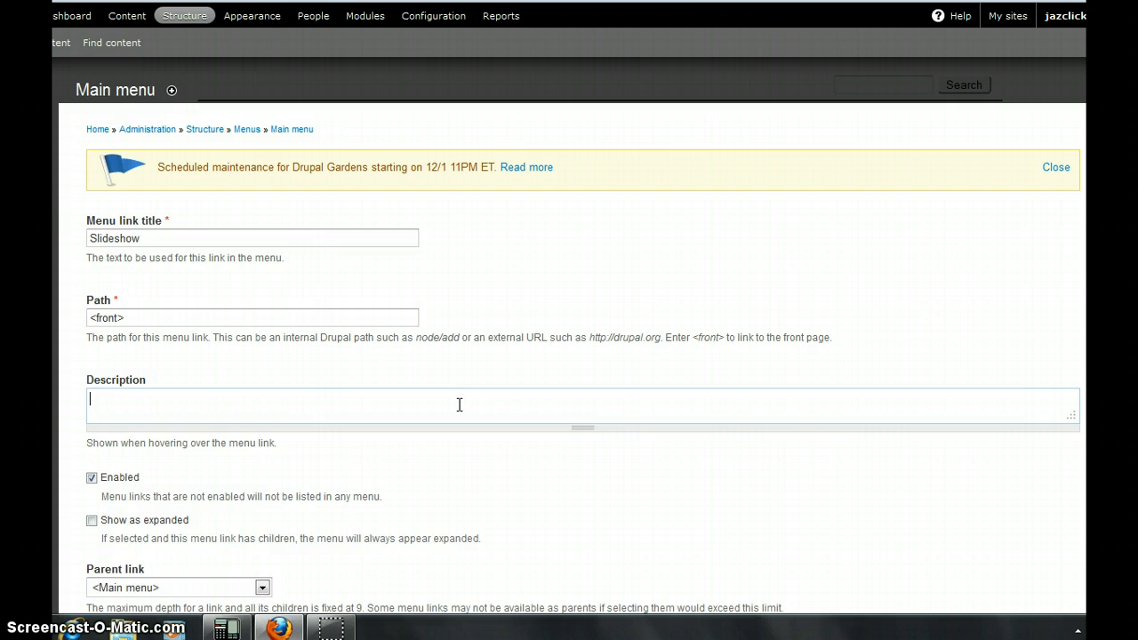
text(Click here to view slide show)
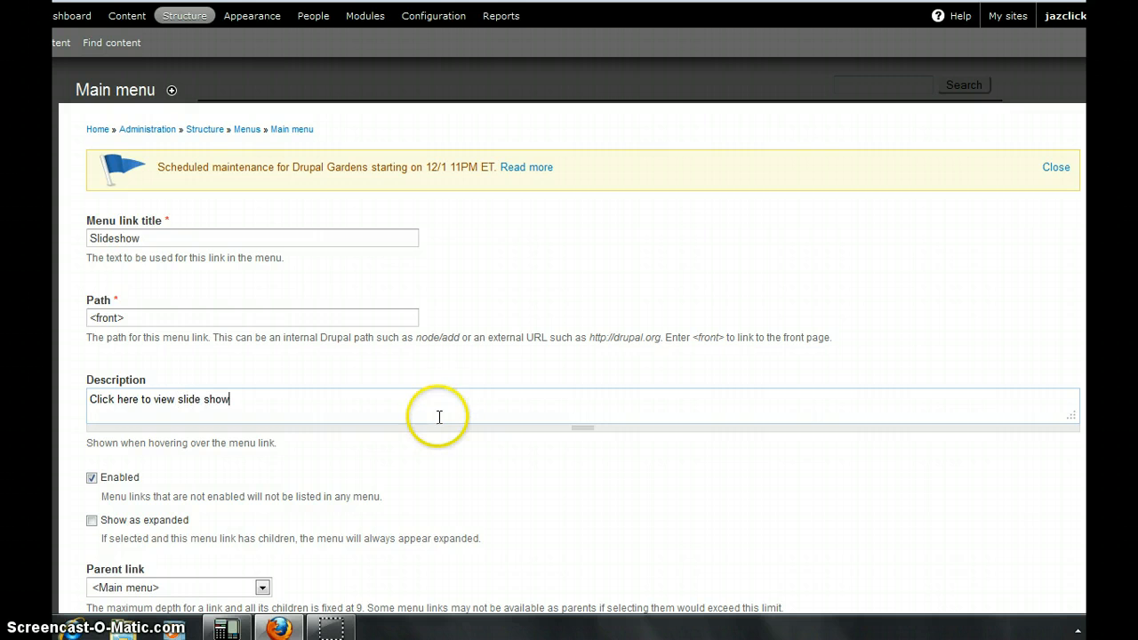
scroll(down, 3)
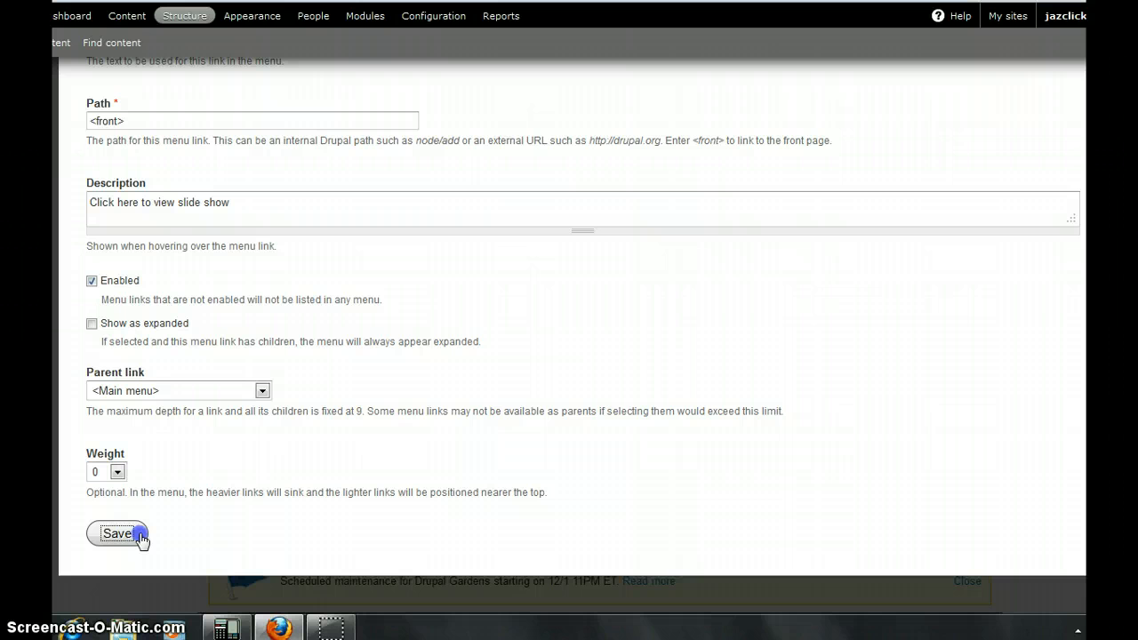
click(117, 534)
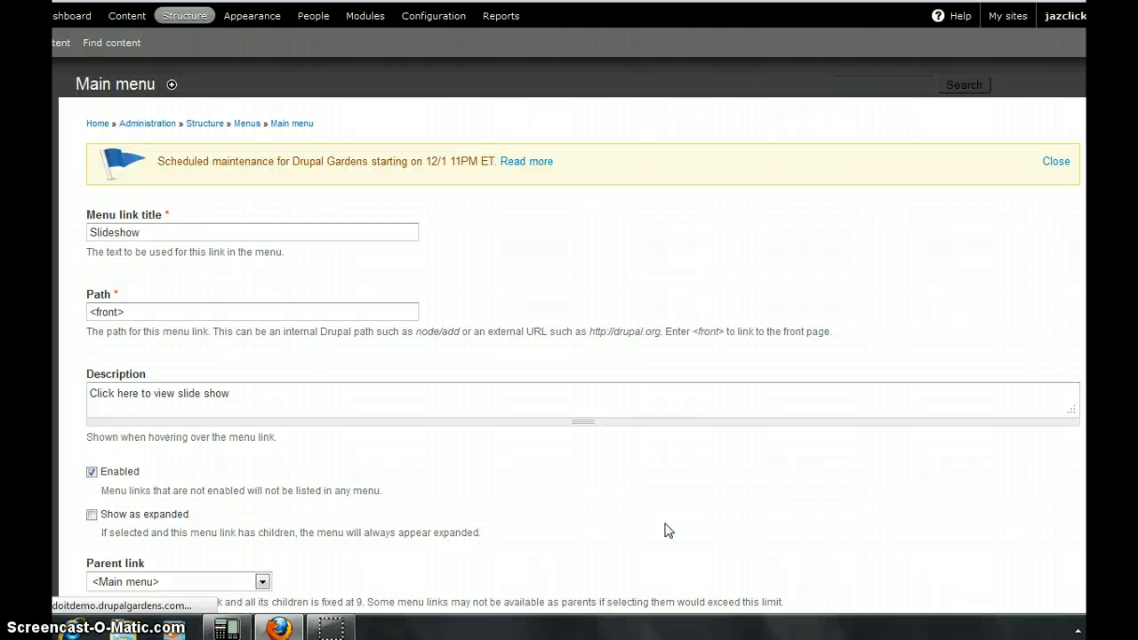
mouse_move(633, 449)
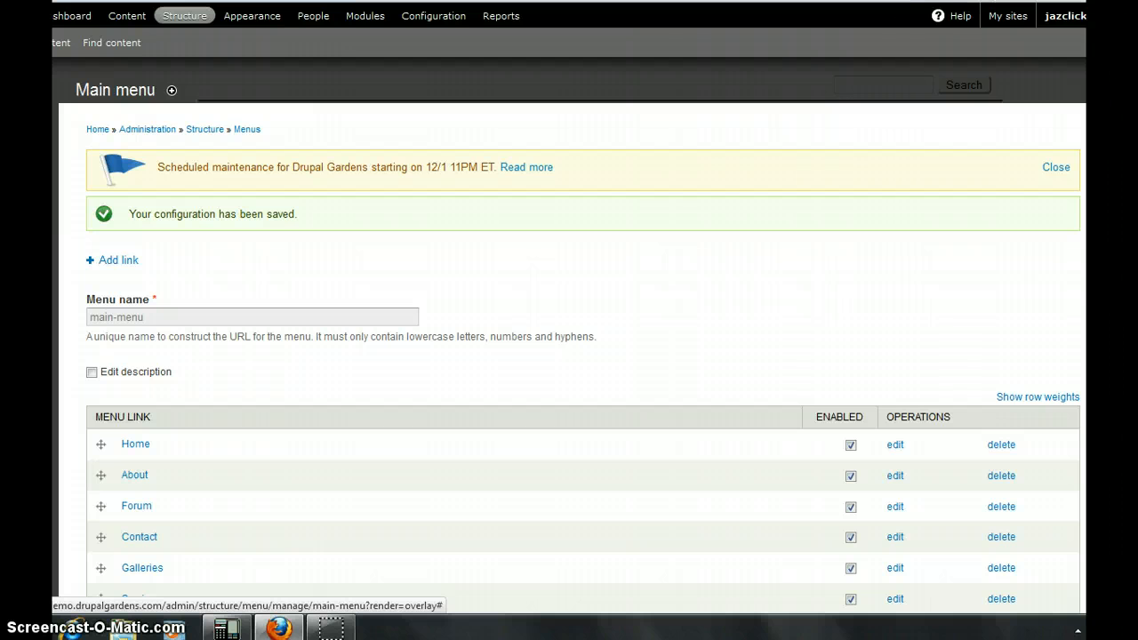
Save the Main menu configuration with Slideshow nested under Galleries.
scroll(down, 3)
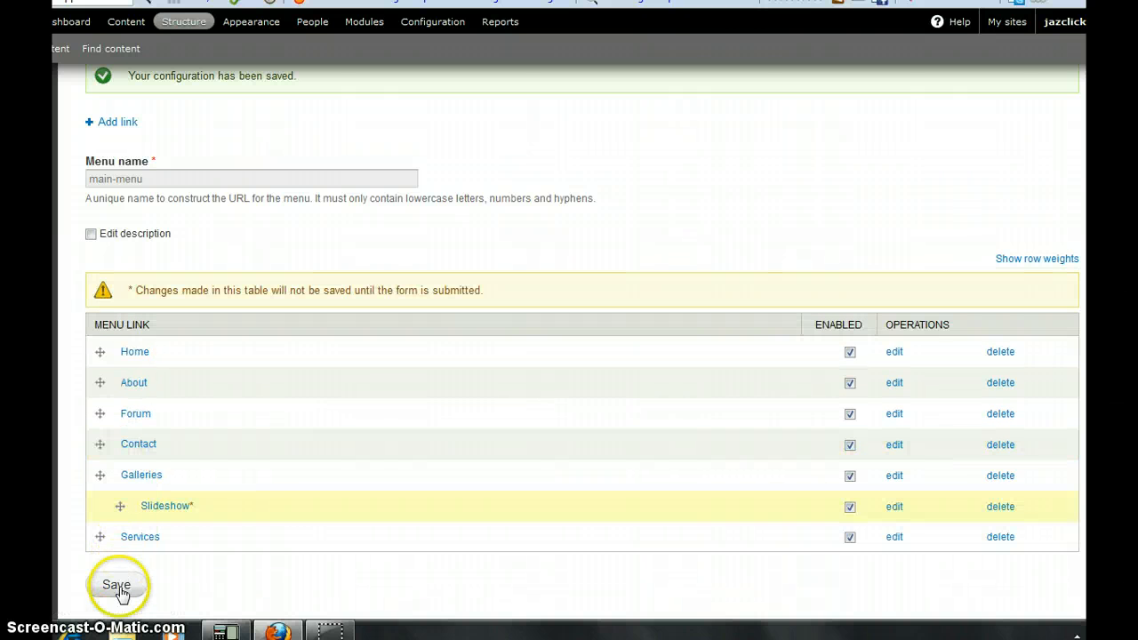
click(117, 584)
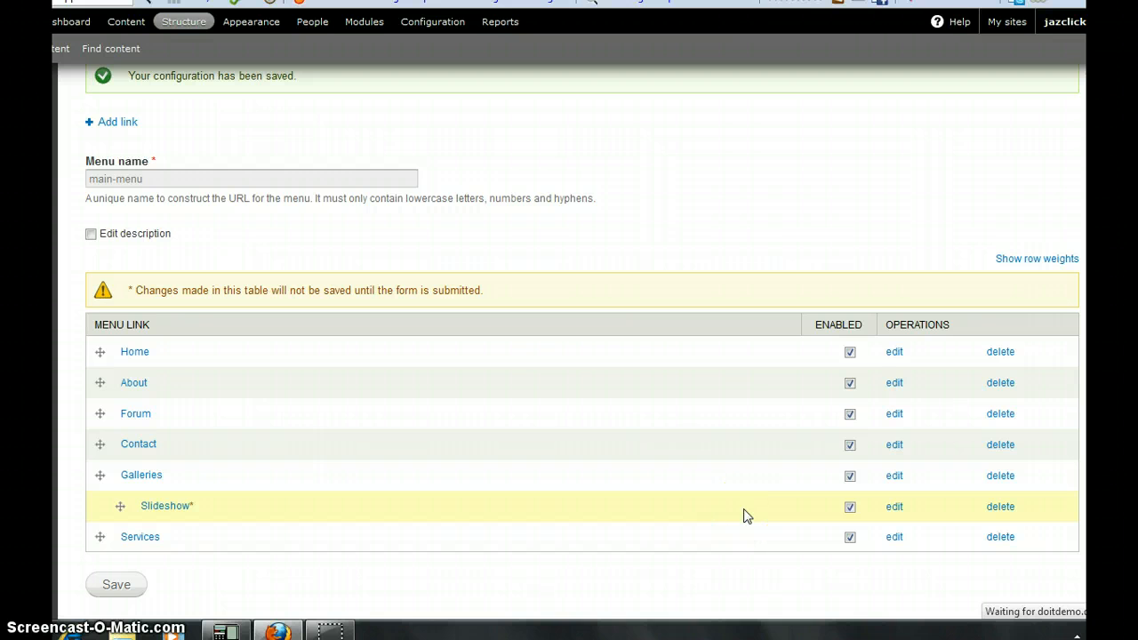
mouse_move(745, 516)
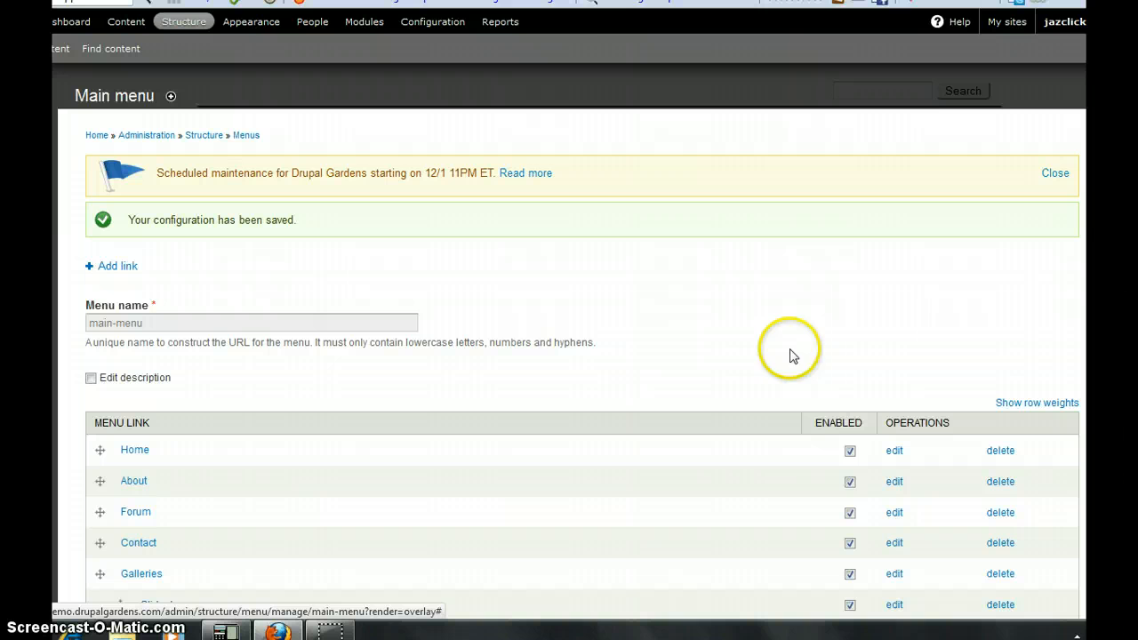
mouse_move(609, 11)
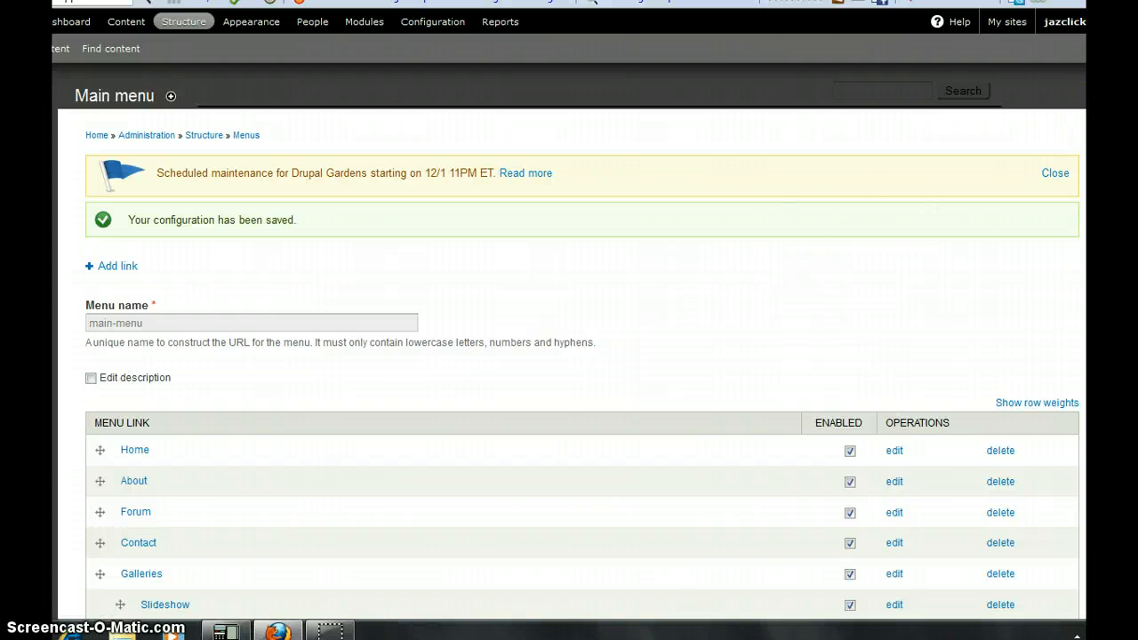
scroll(down, 3)
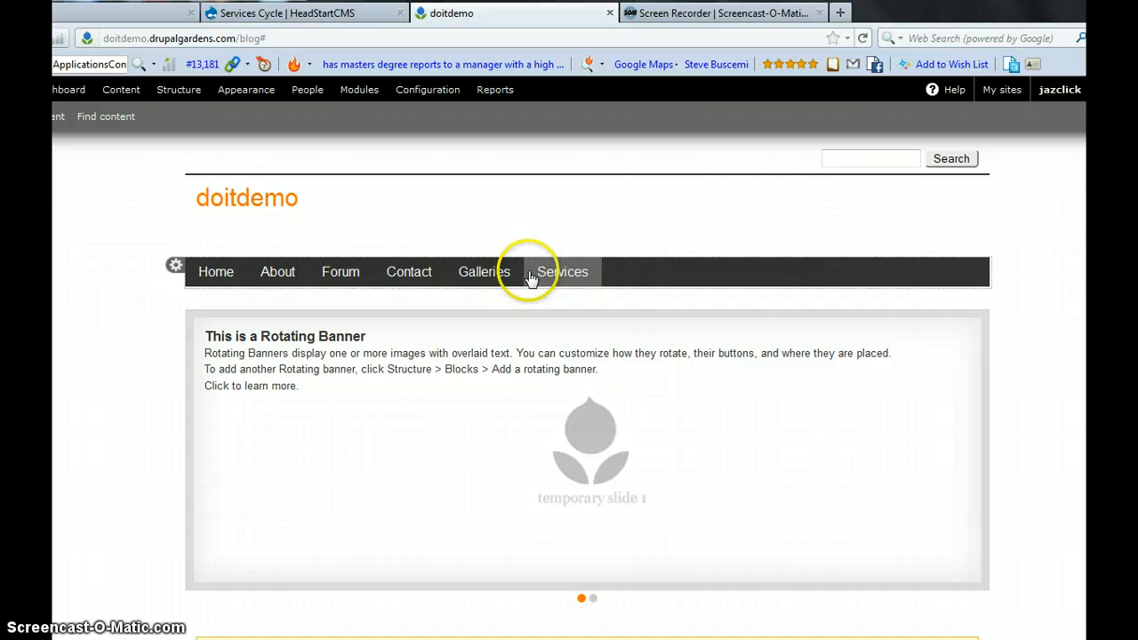
click(562, 271)
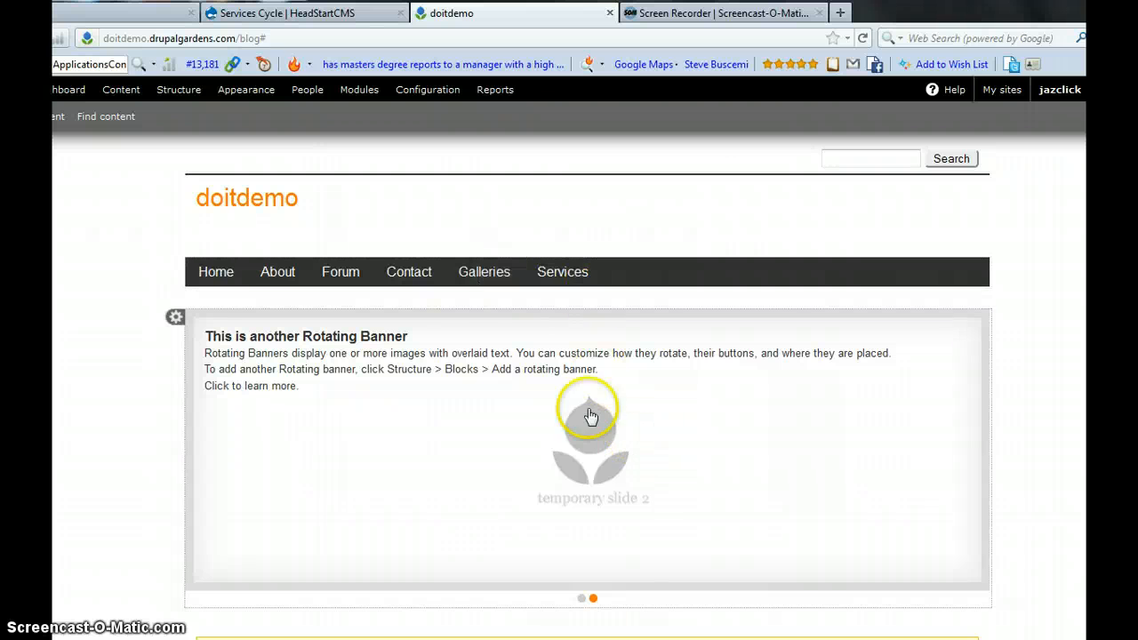
mouse_move(278, 270)
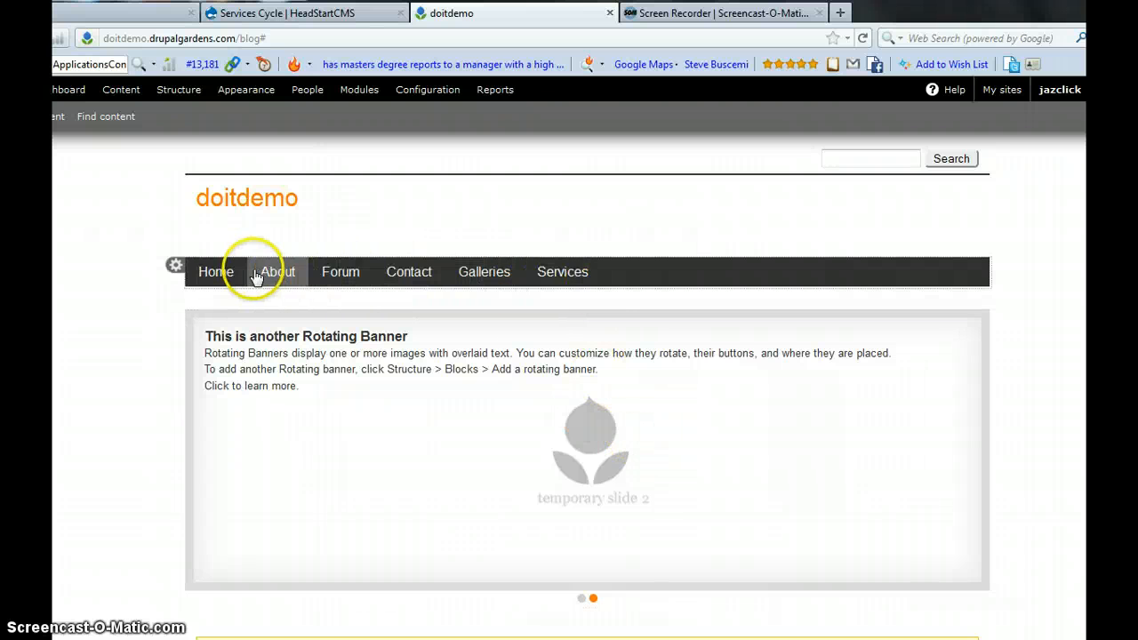
mouse_move(733, 277)
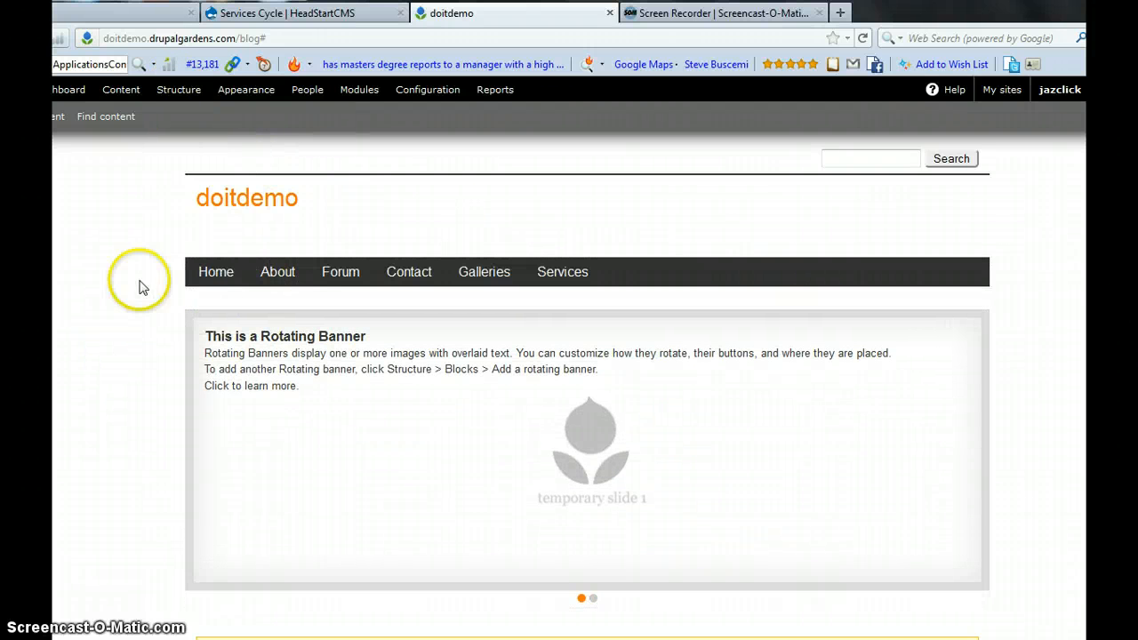
click(178, 89)
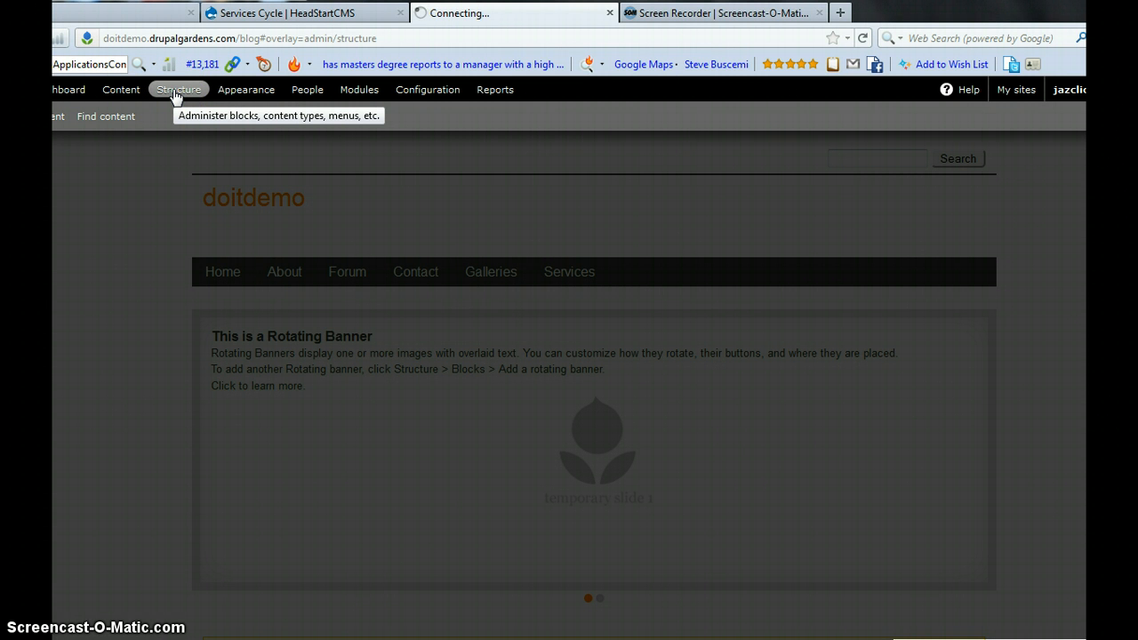
Reach the Main menu's link list via Structure, Menus and edit menu.
click(178, 89)
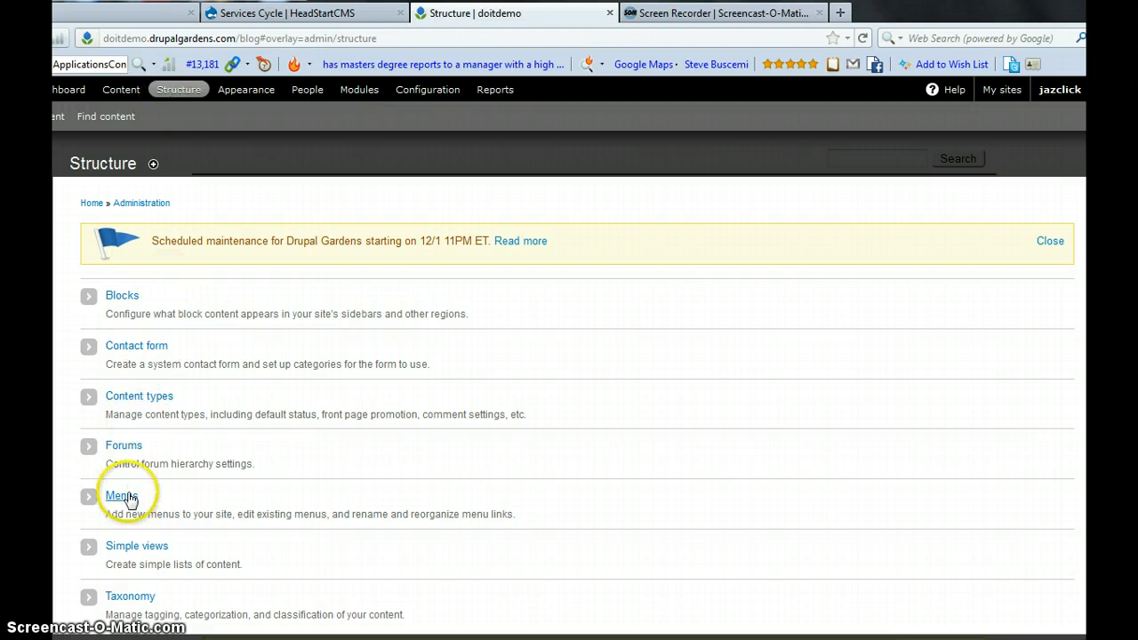
click(121, 495)
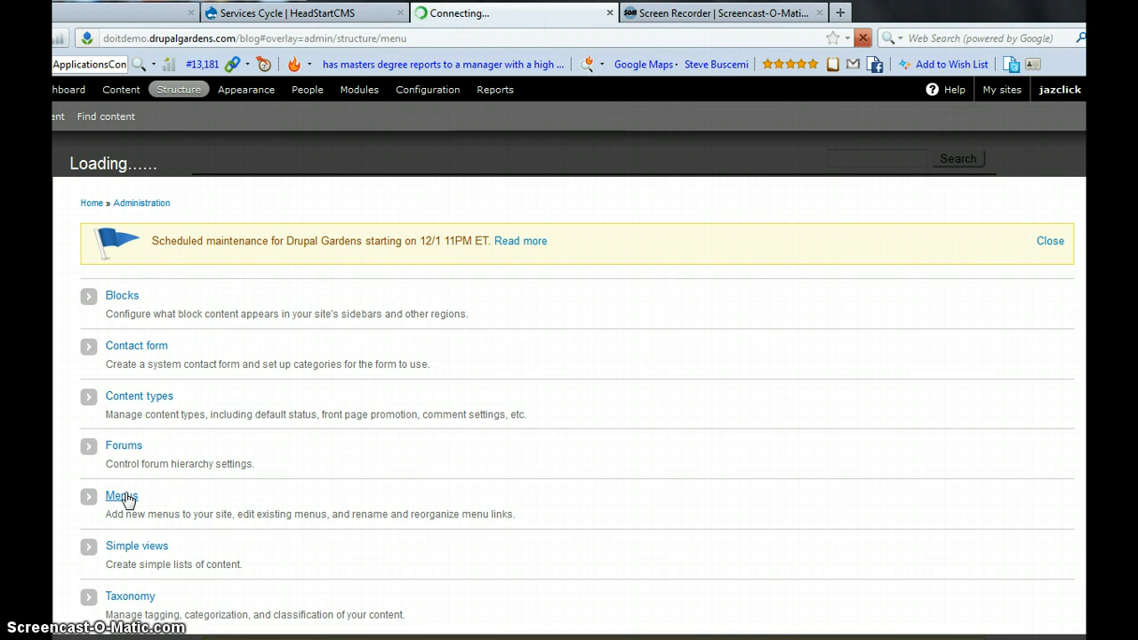
click(121, 497)
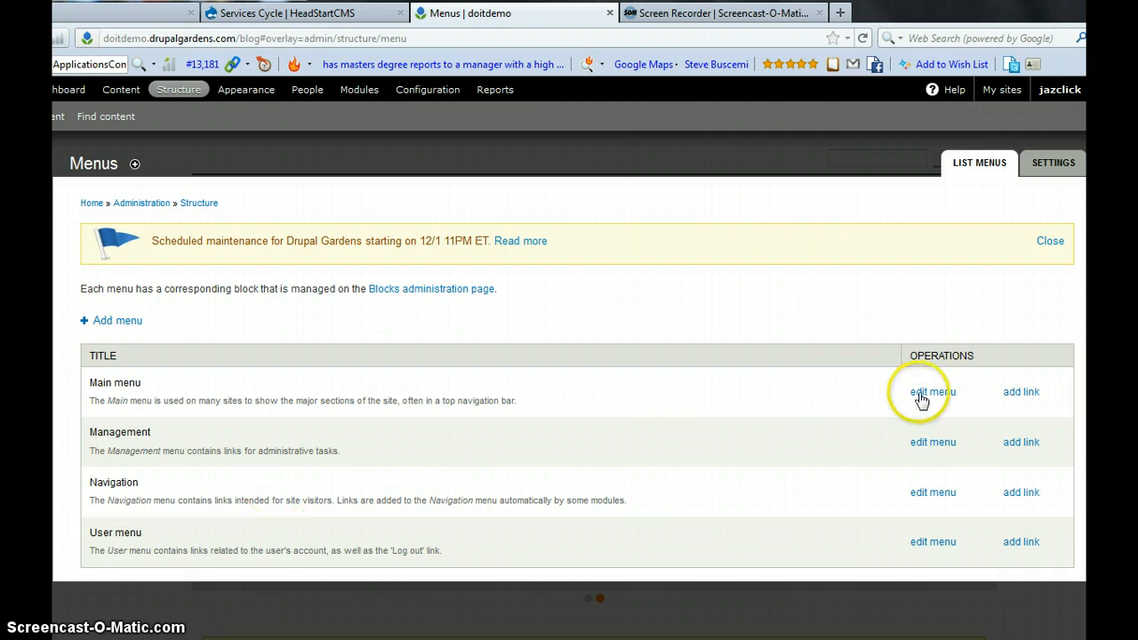
click(932, 394)
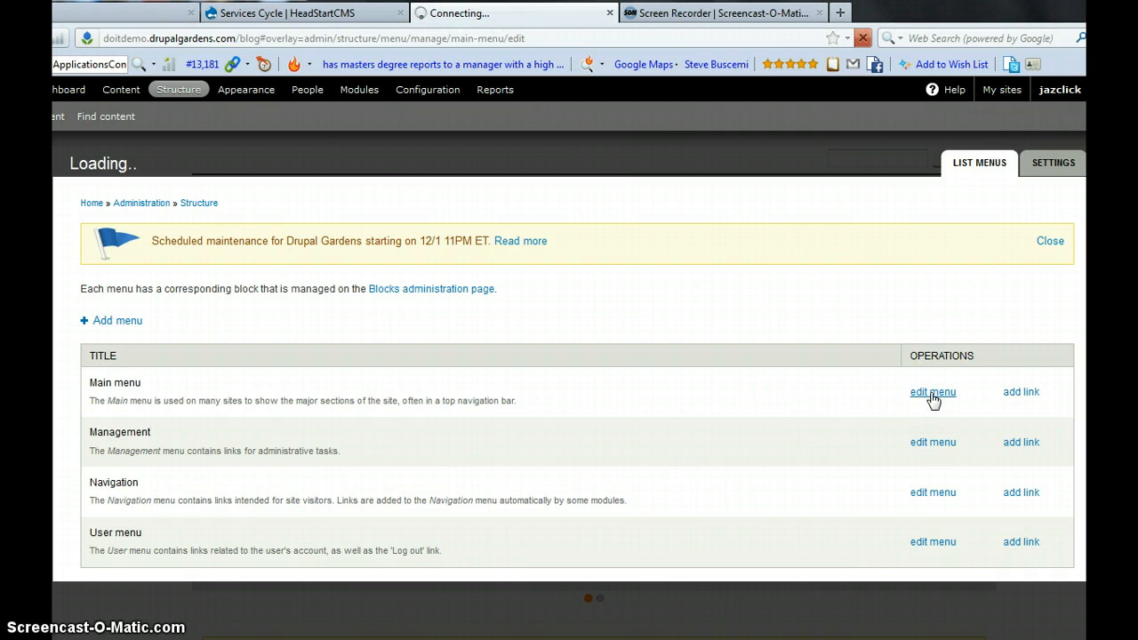
click(932, 393)
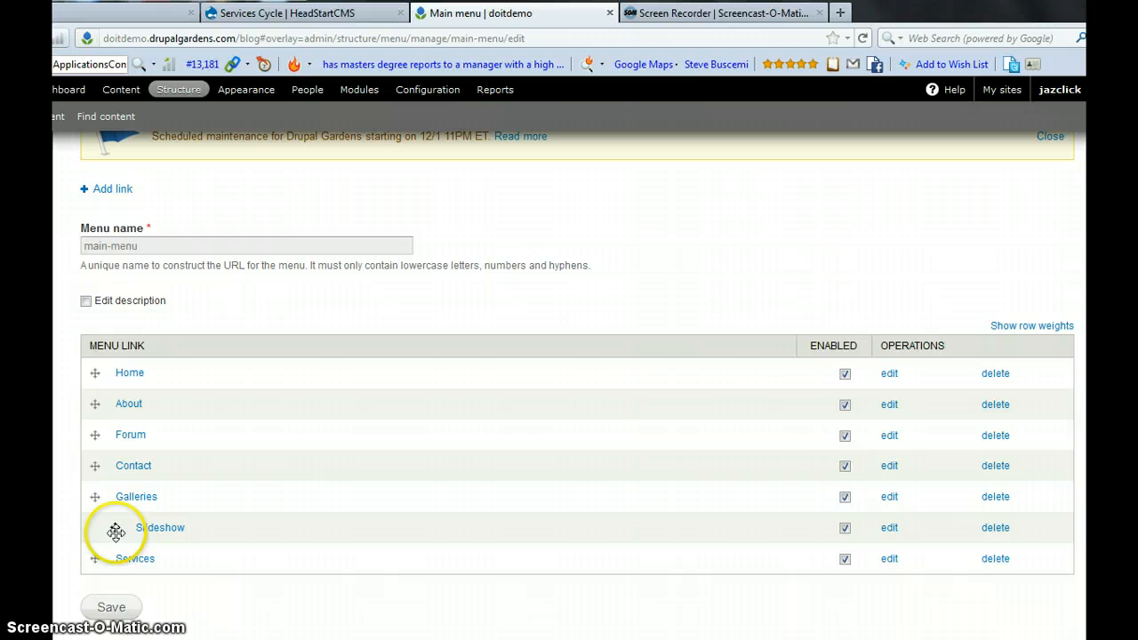
mouse_move(114, 532)
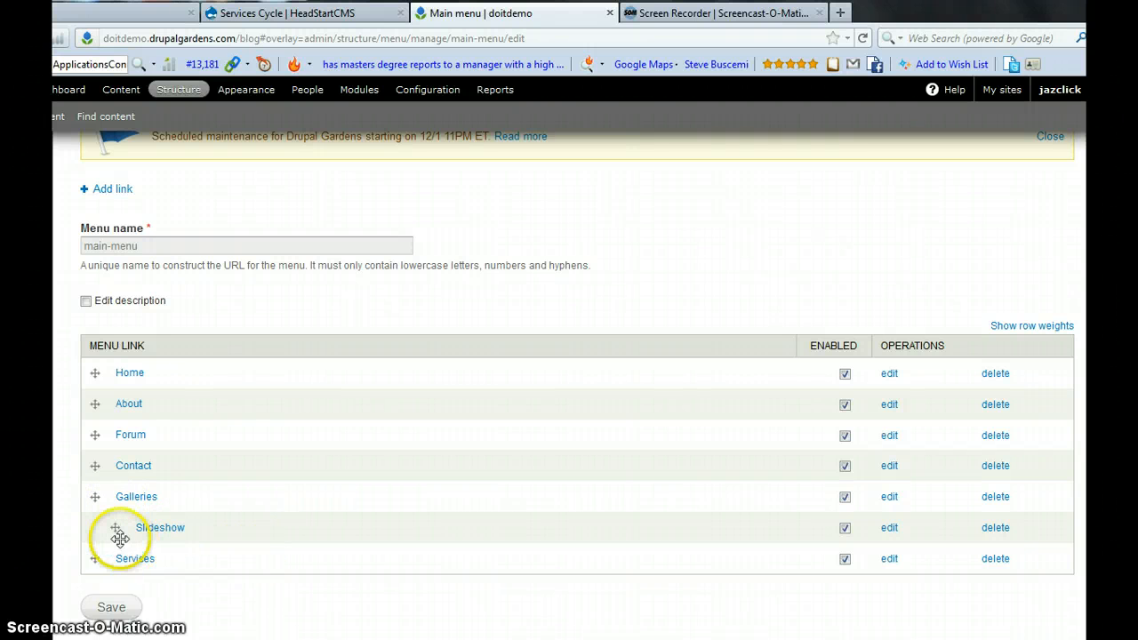
mouse_move(117, 526)
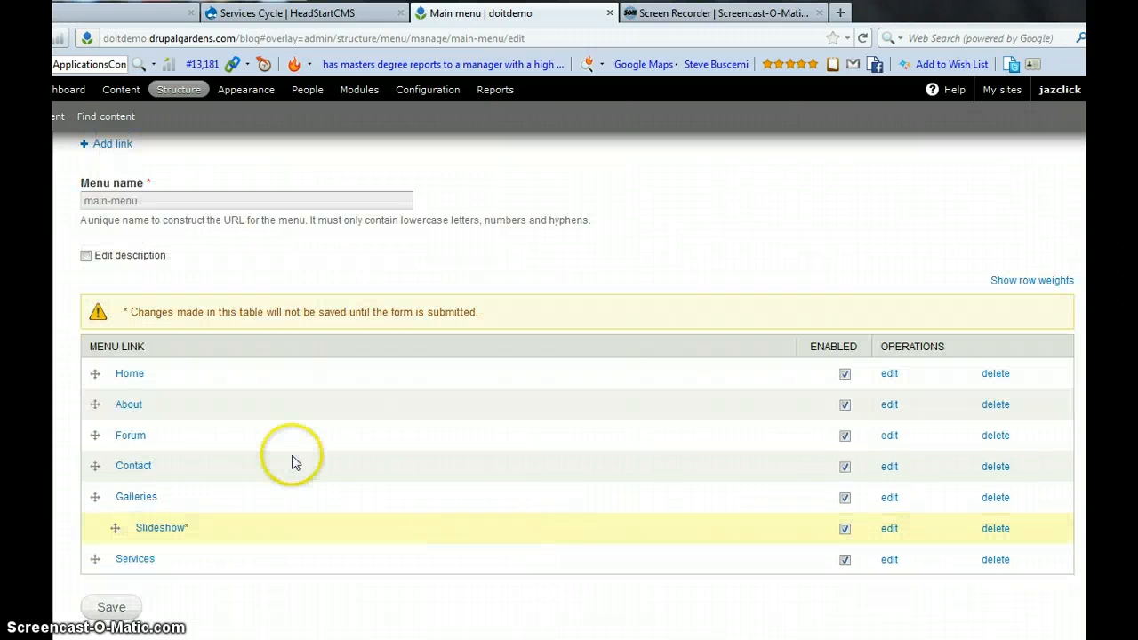
mouse_move(130, 527)
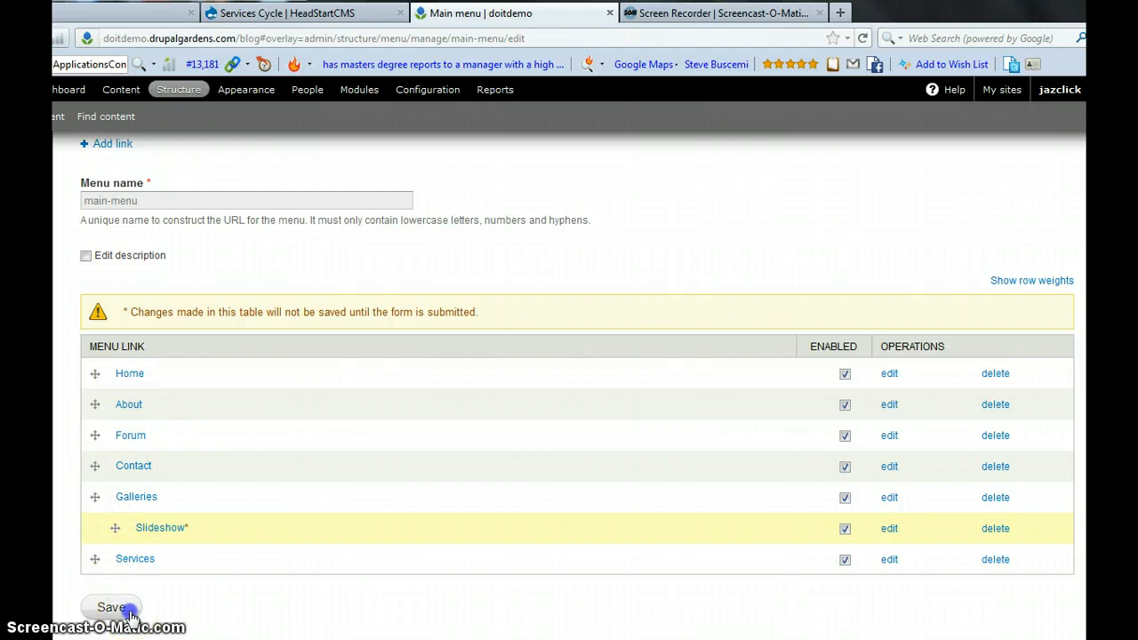
Save the menu with the Slideshow link repositioned under Galleries.
click(111, 608)
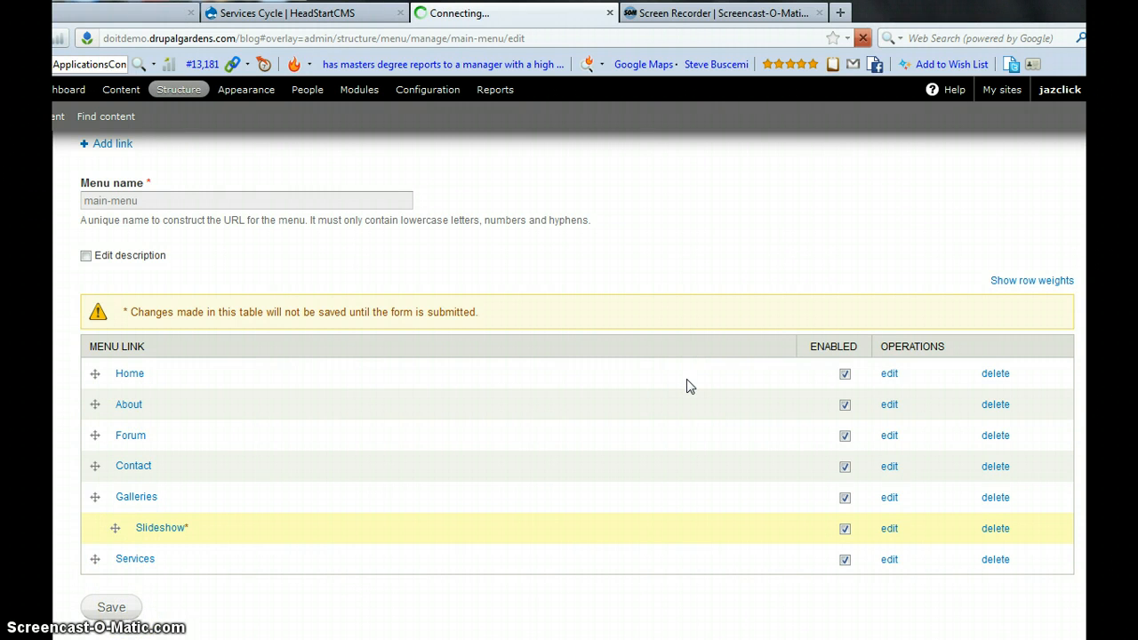
click(110, 608)
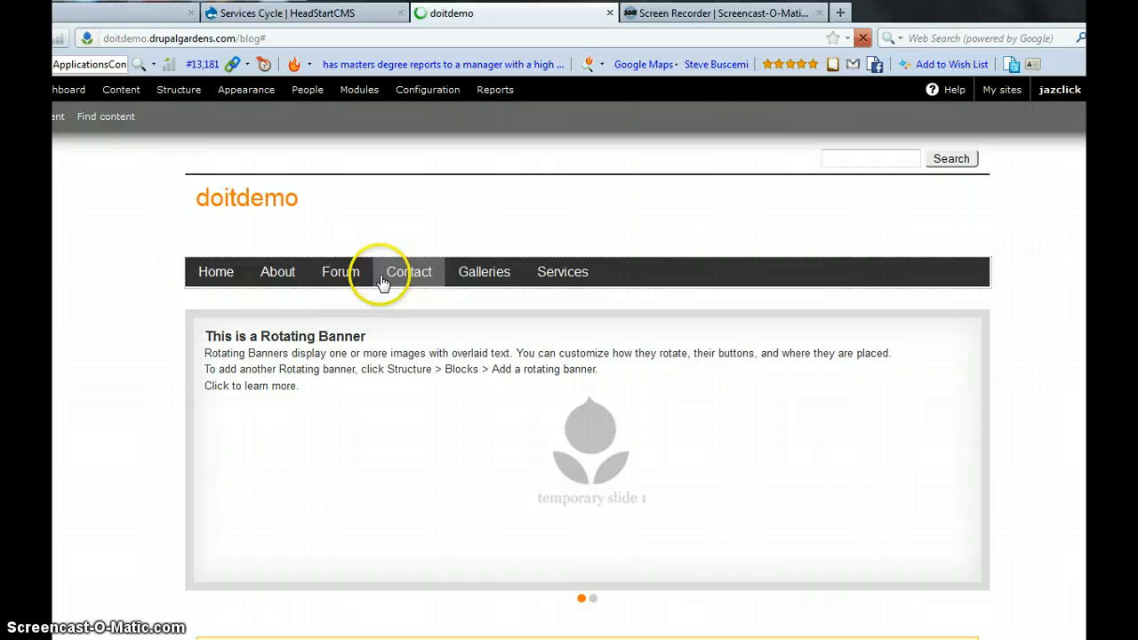
mouse_move(473, 281)
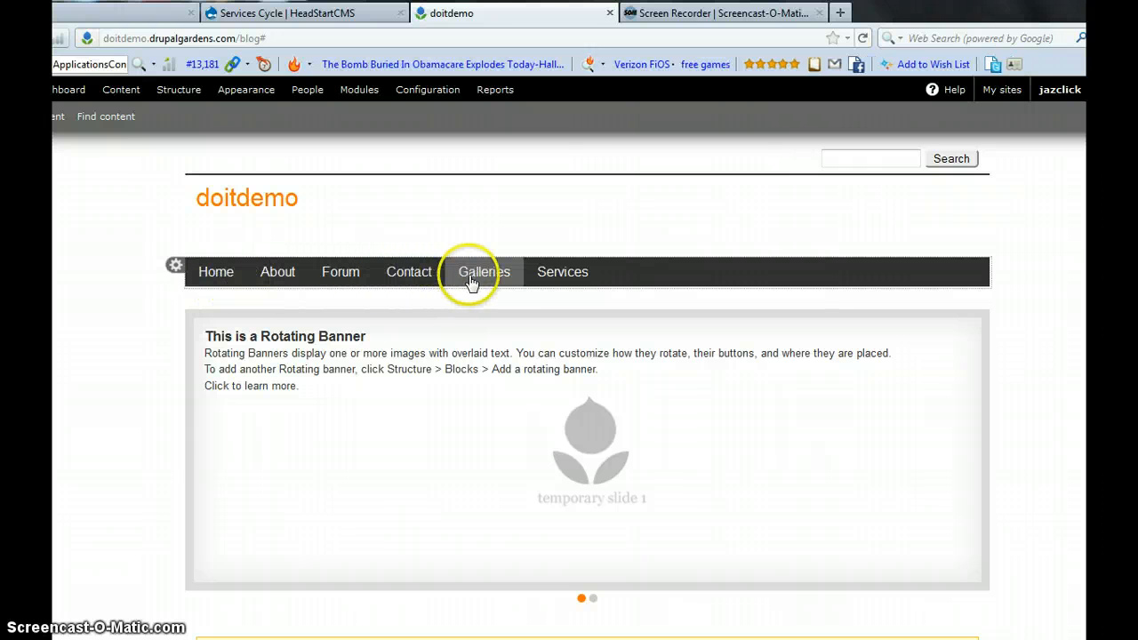
mouse_move(409, 272)
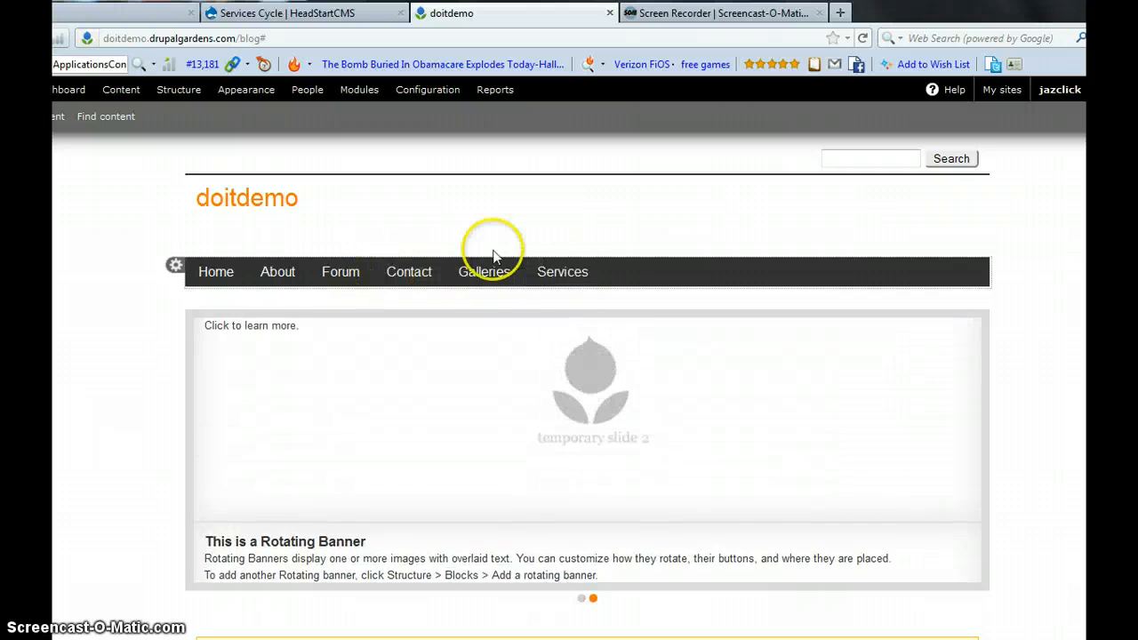
click(178, 89)
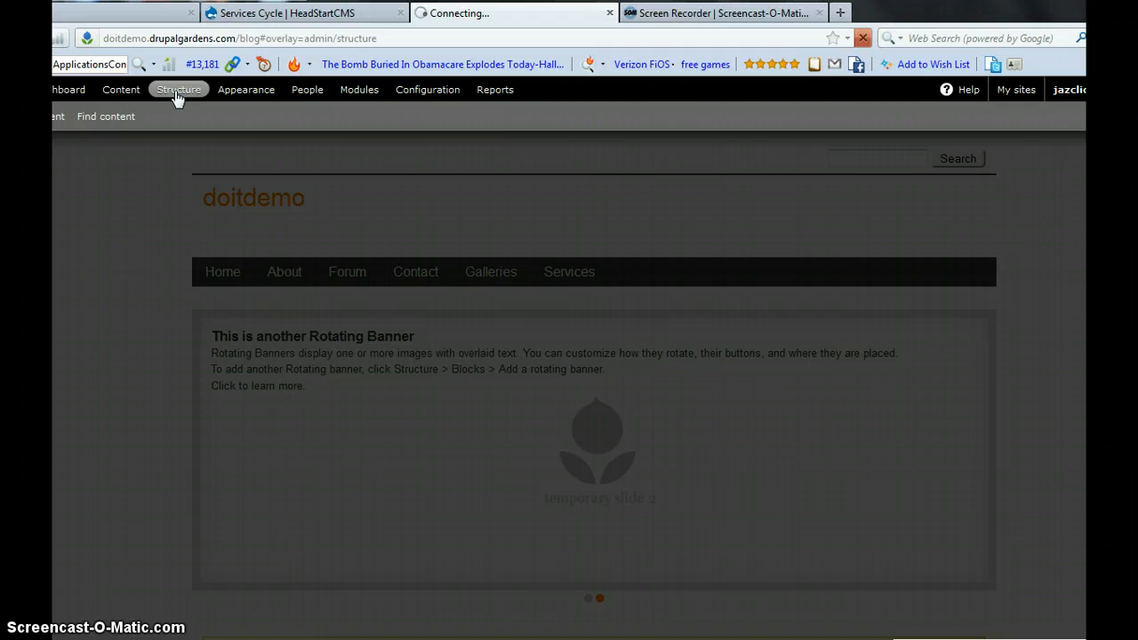
Reach the Main menu's link list via Structure, Menus and edit menu.
click(178, 89)
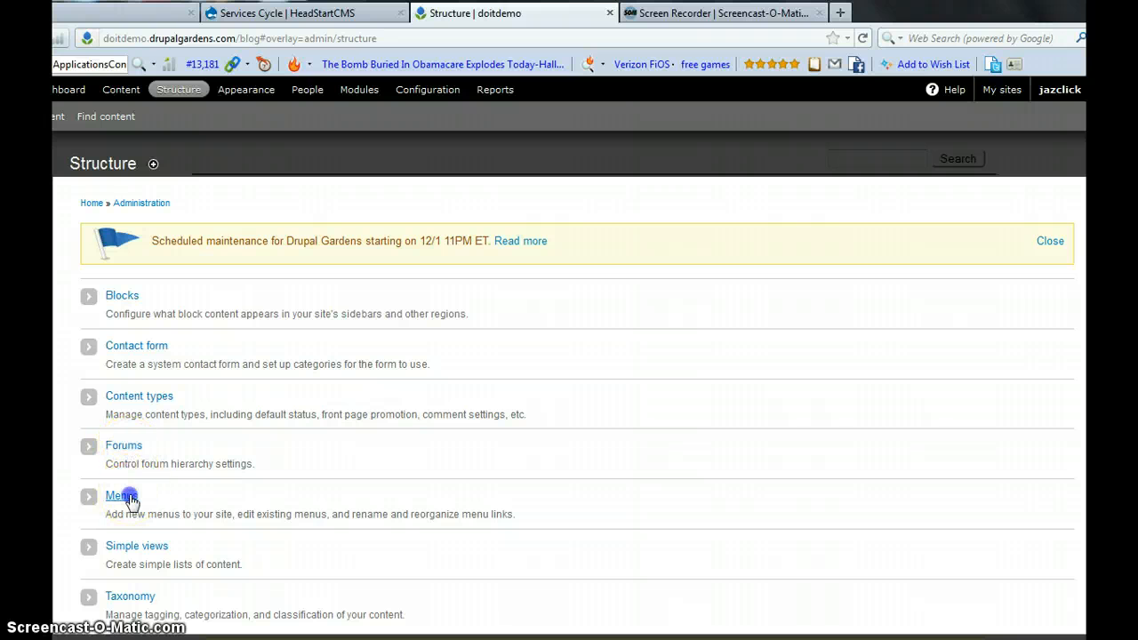
click(121, 494)
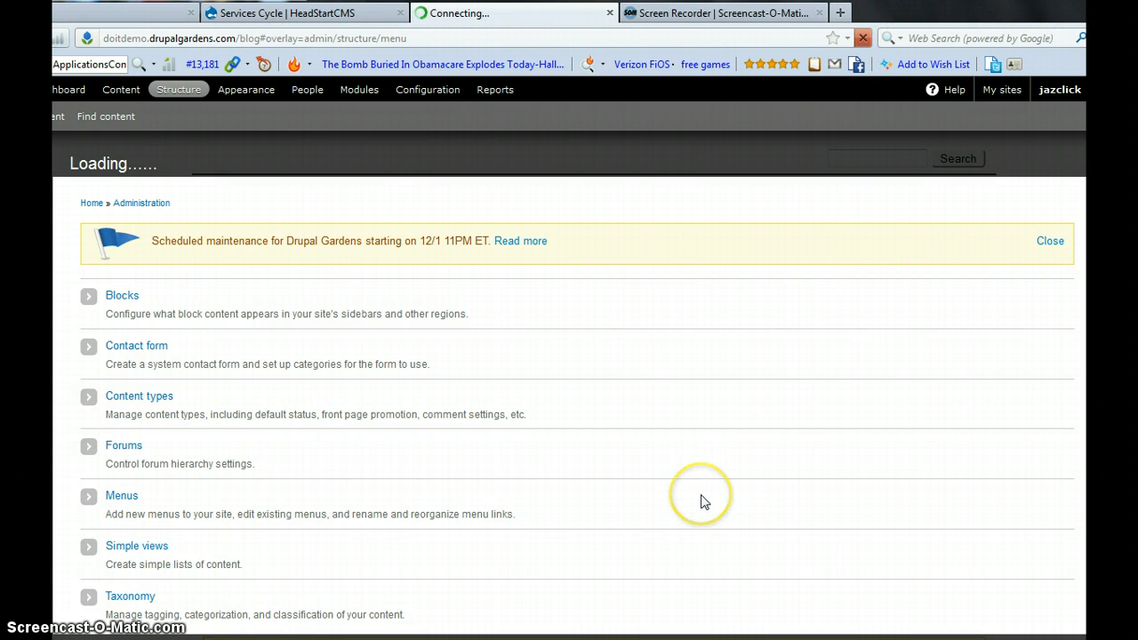
click(121, 494)
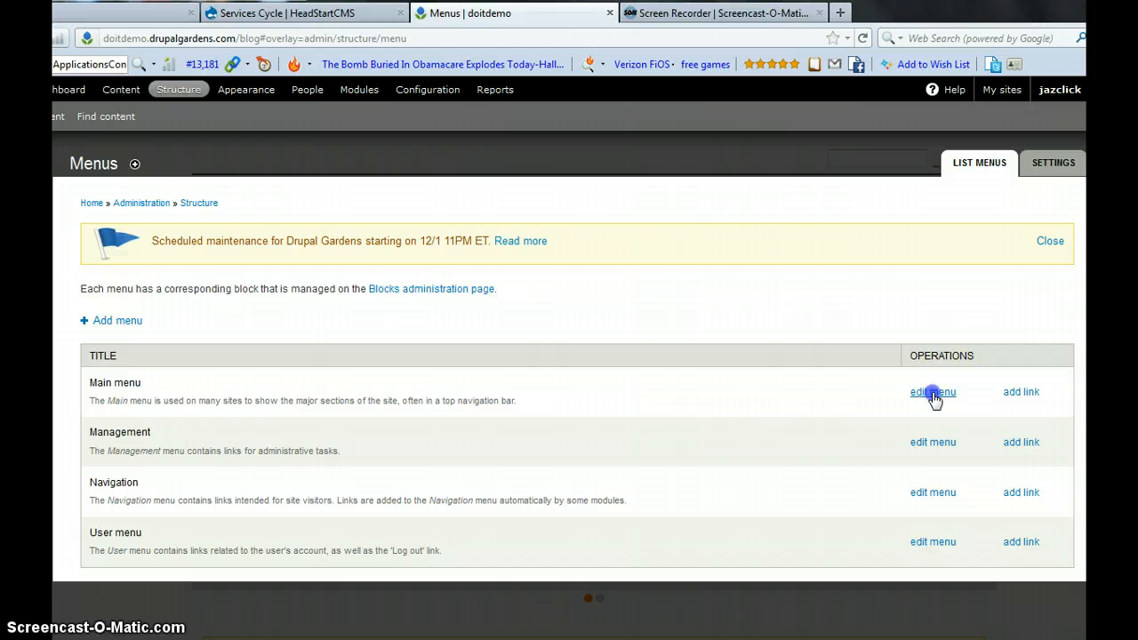
click(932, 393)
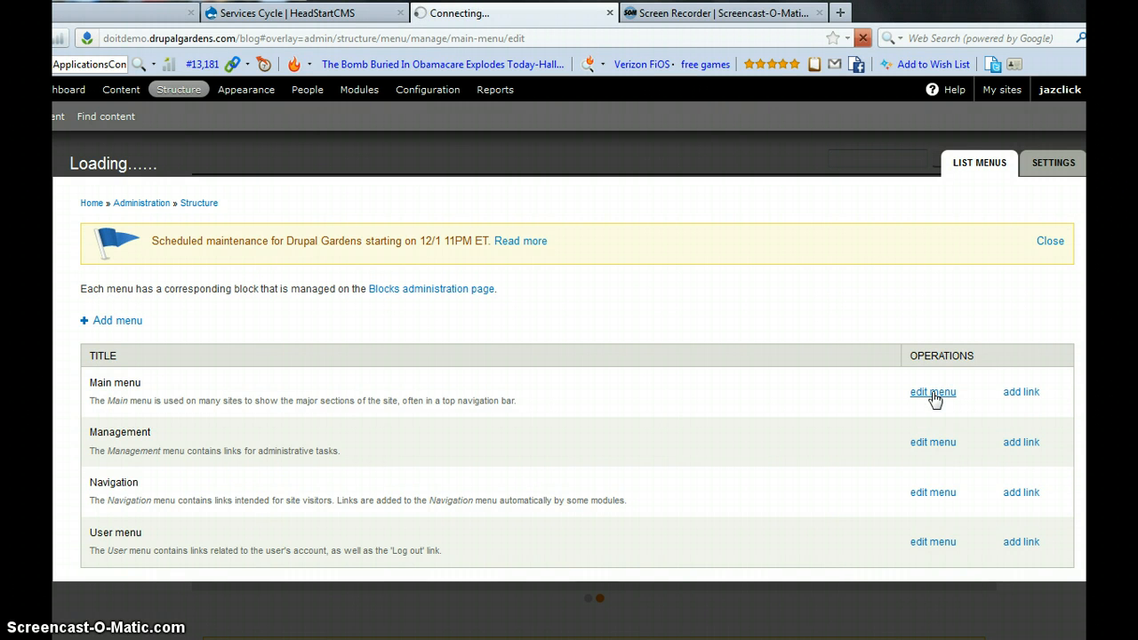
click(932, 393)
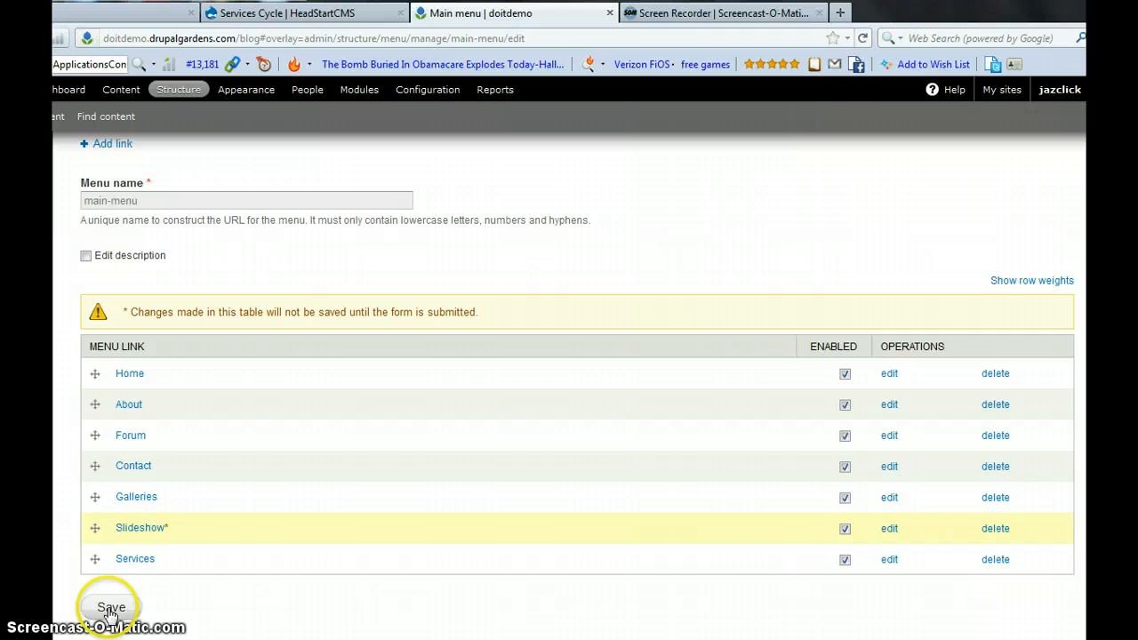
Save the menu with Slideshow moved out to the top level.
click(110, 608)
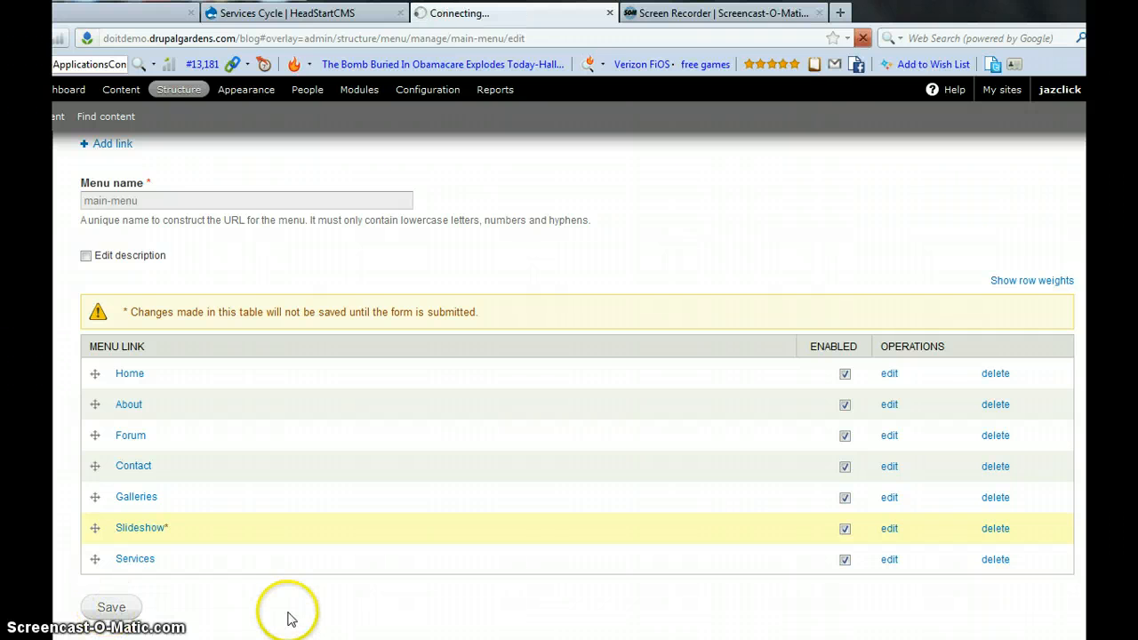
mouse_move(569, 372)
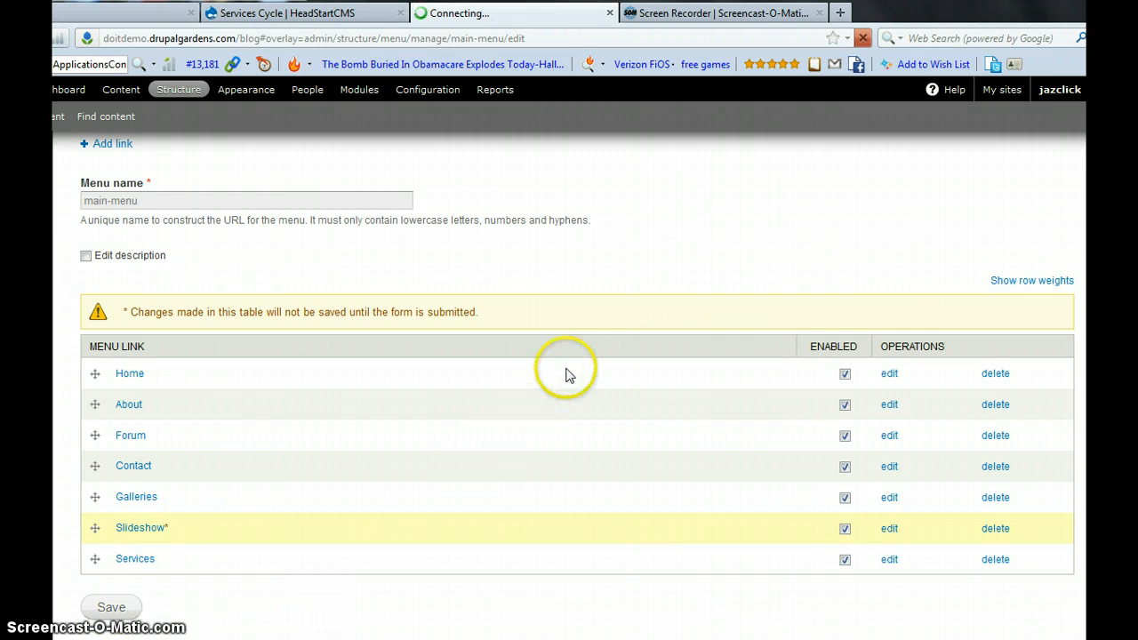
click(110, 608)
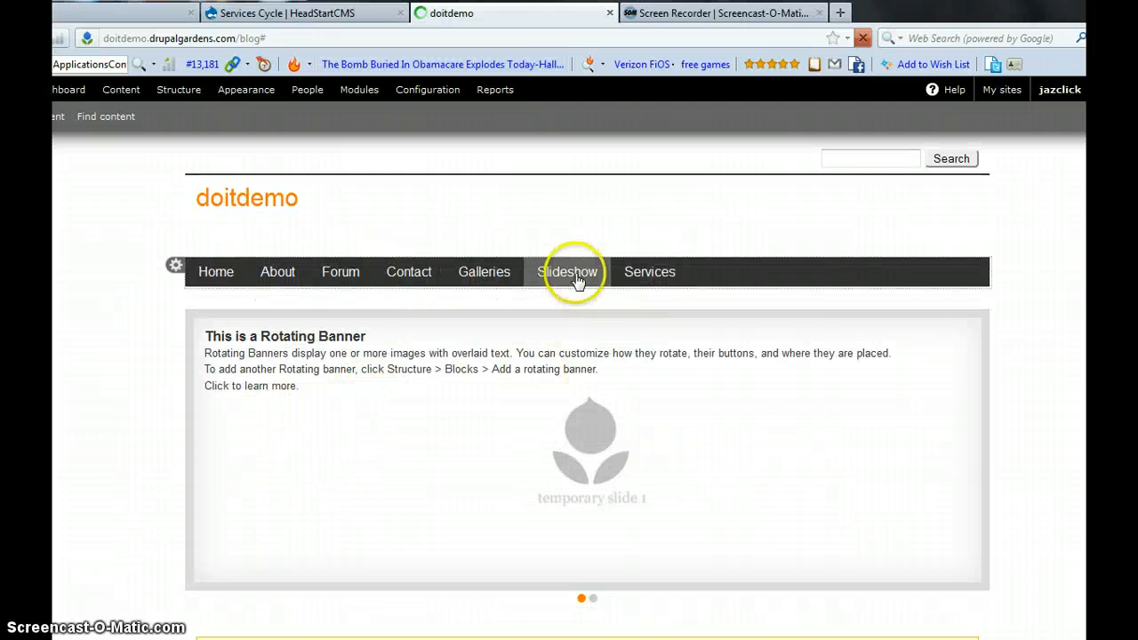
mouse_move(215, 272)
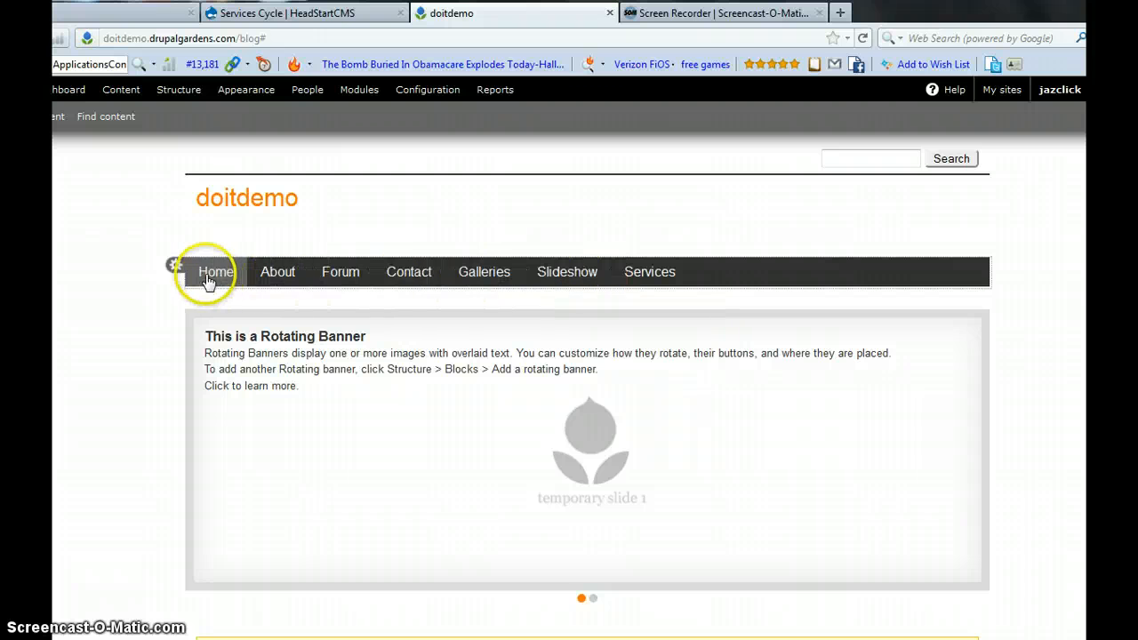
mouse_move(651, 272)
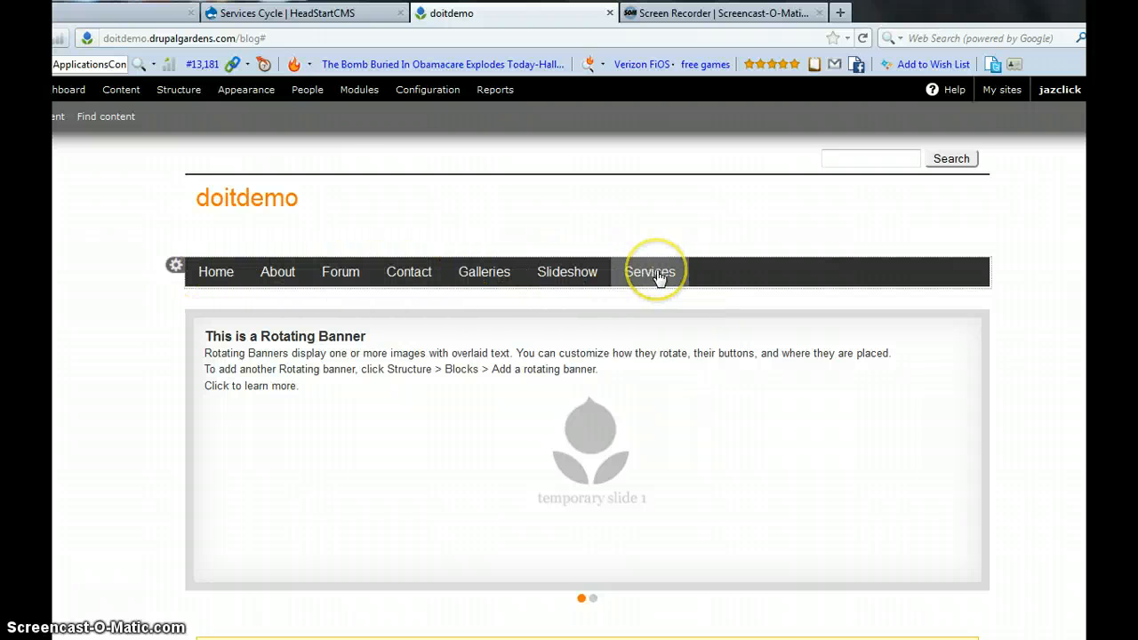